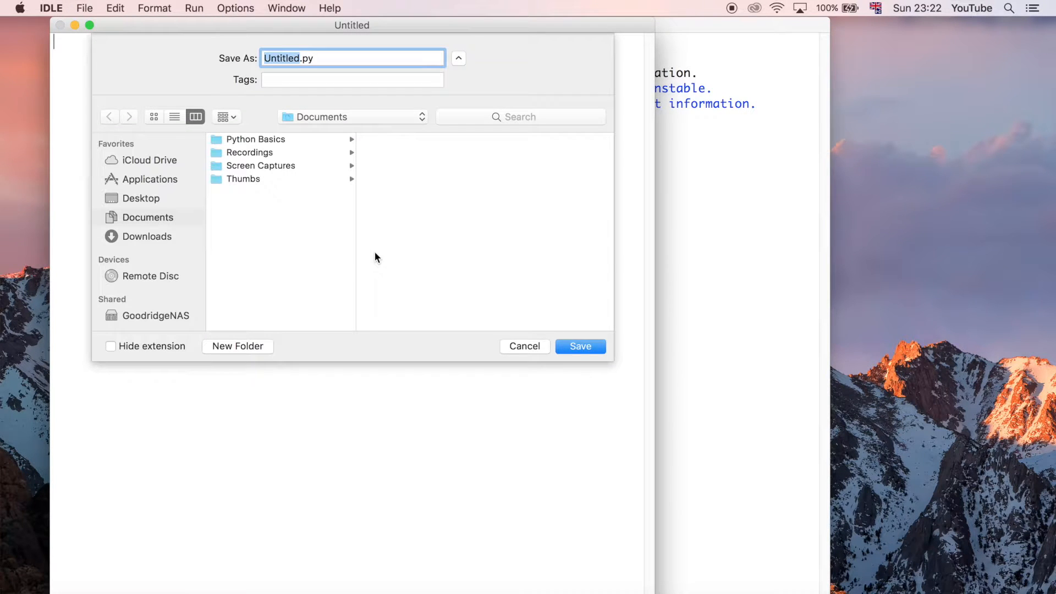
Save the new script as tuples.py in the Python Basics folder.
{"action": "type", "text": "tuples.py"}
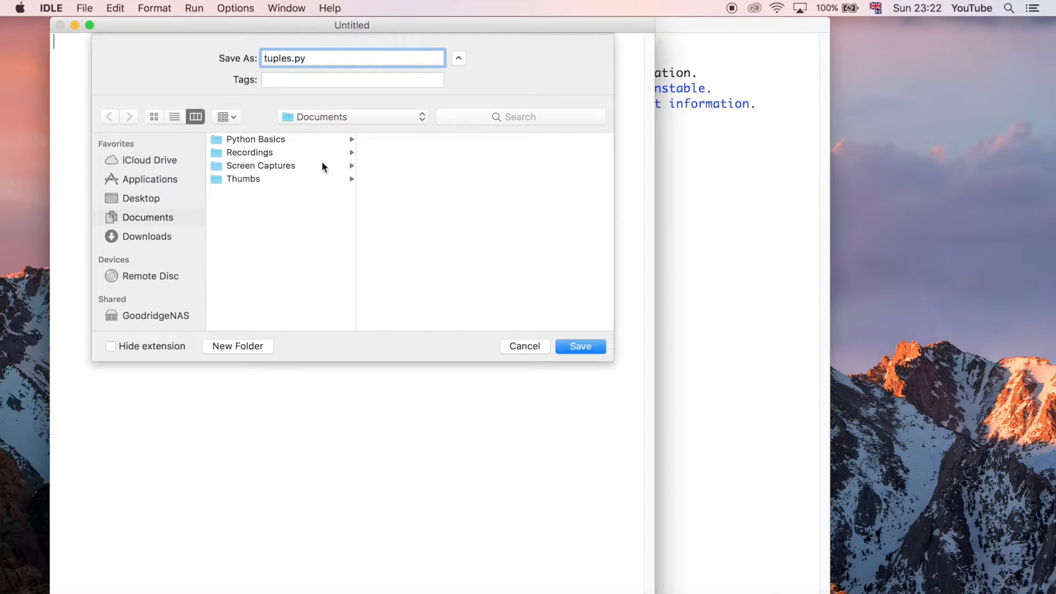
{"action": "left_click", "coordinate": [581, 345]}
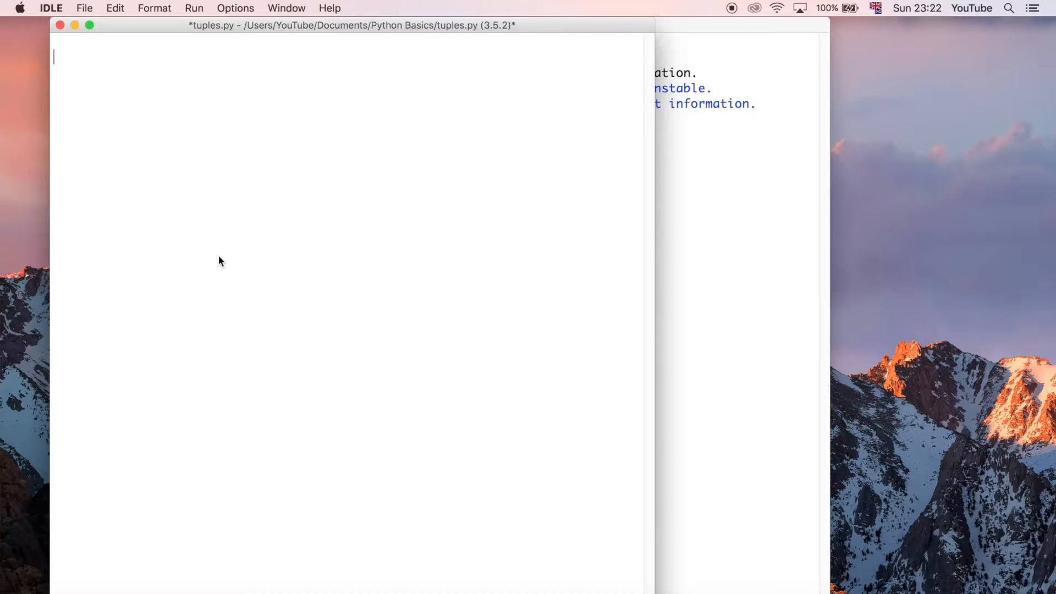
Write a '# List' comment and numbers = [1,2,3,4,5], followed by a blank line.
{"action": "type", "text": "#"}
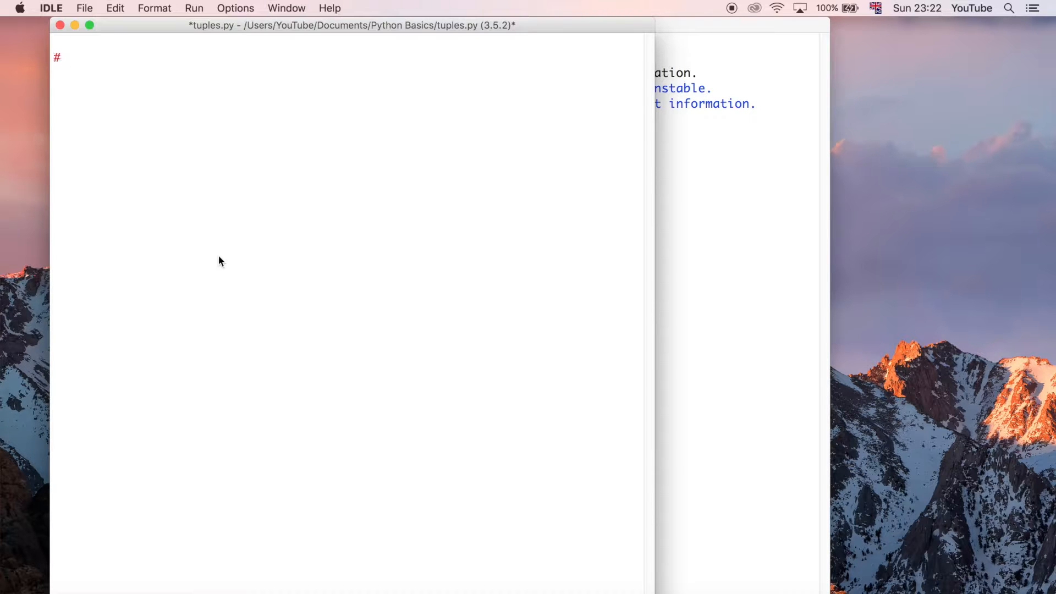
{"action": "type", "text": "List"}
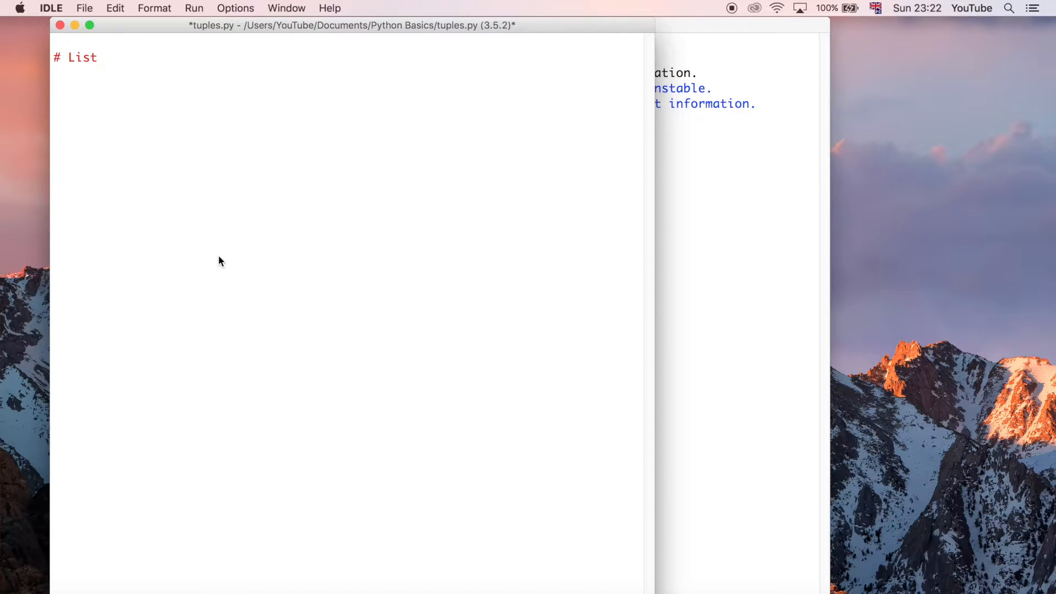
{"action": "type", "text": "num"}
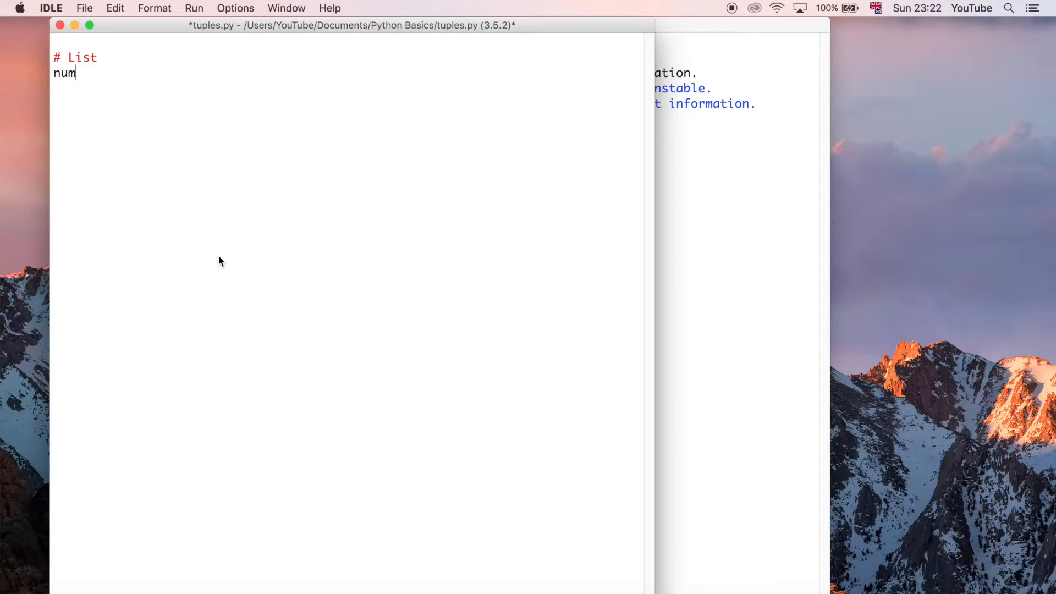
{"action": "type", "text": "bers ="}
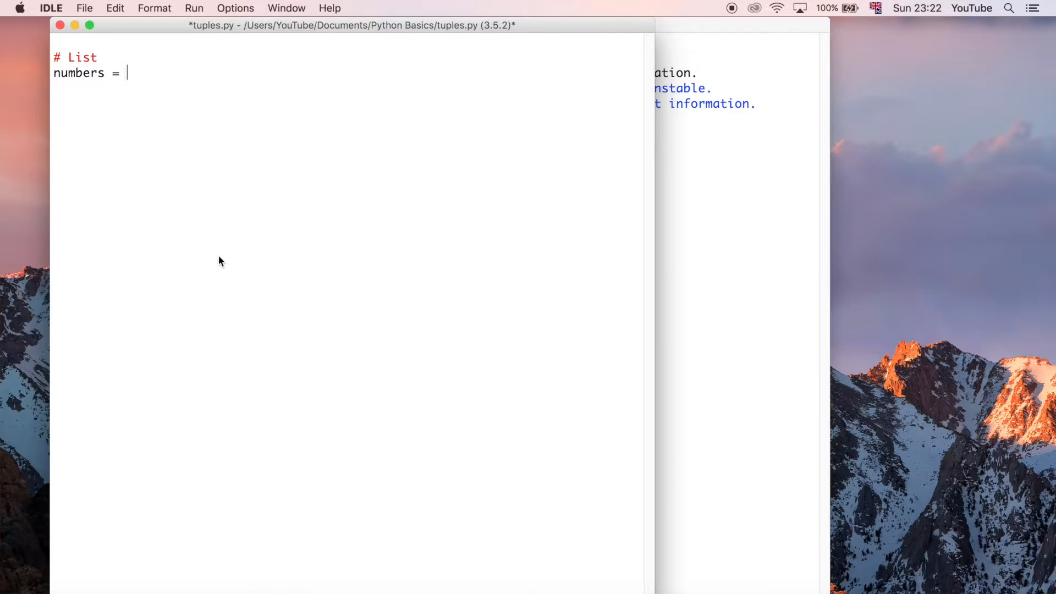
{"action": "type", "text": "[]"}
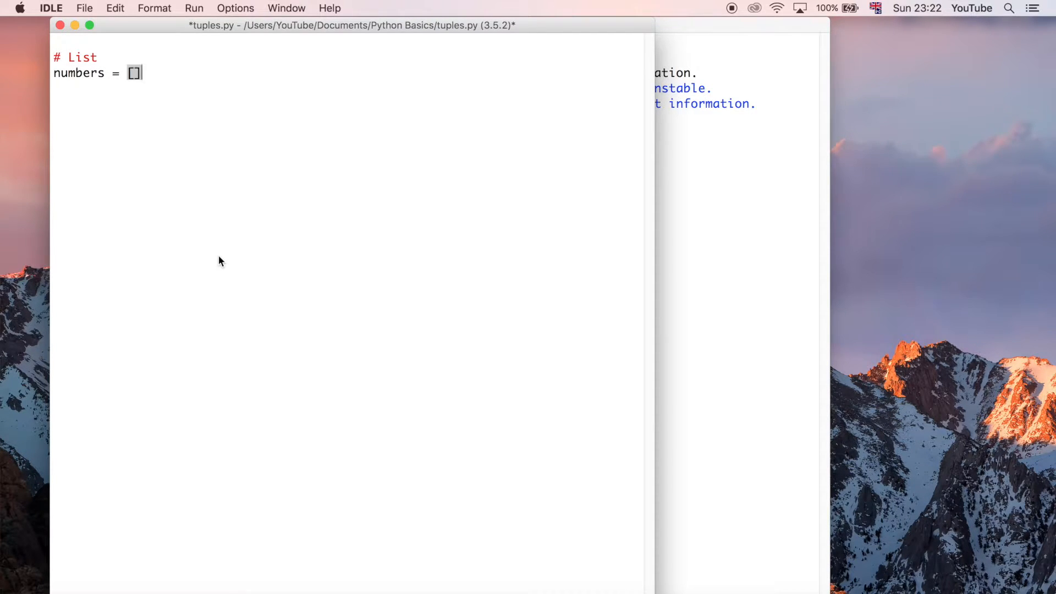
{"action": "type", "text": "1,2,3"}
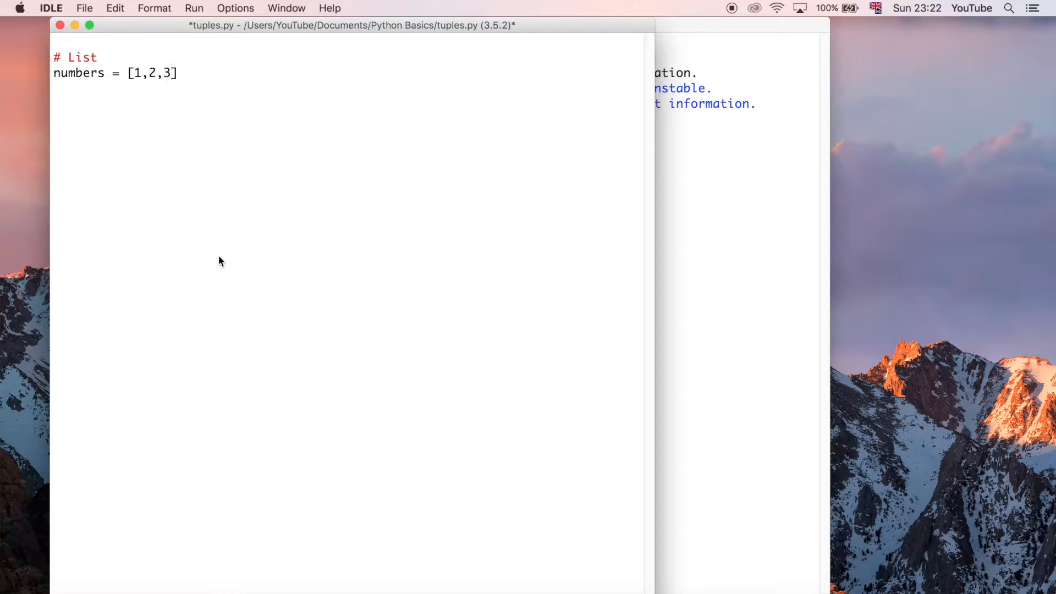
{"action": "type", "text": ",4,5"}
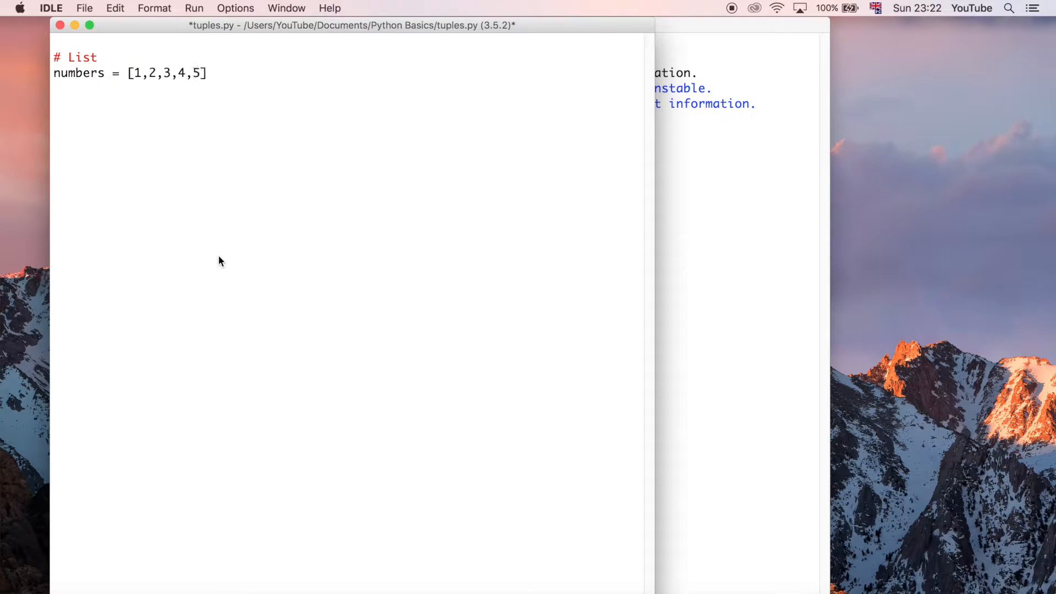
{"action": "key", "text": "Return"}
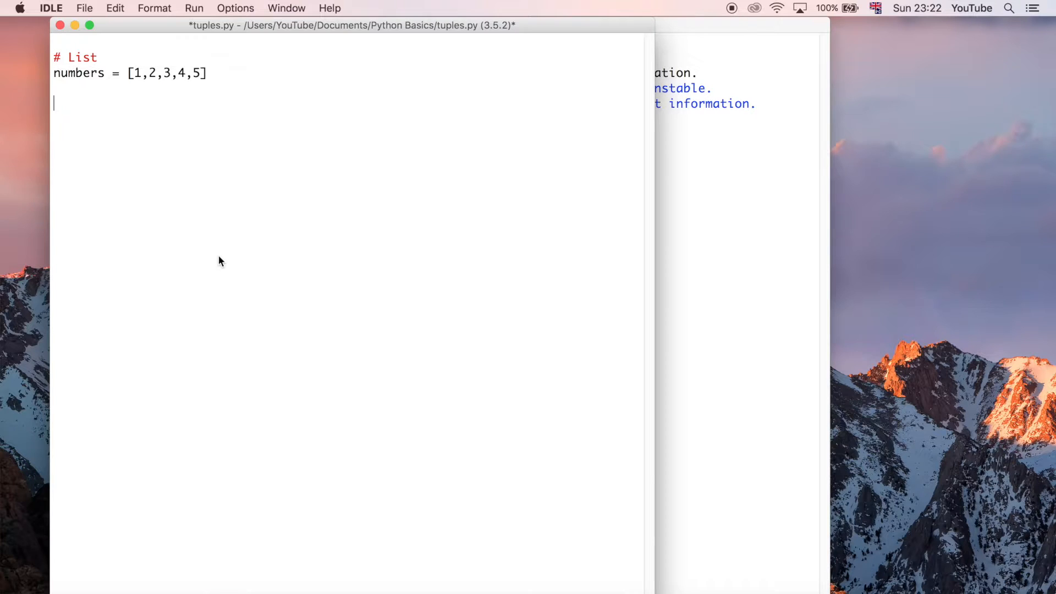
Write a '# Tuple' comment and squares = (1,4,16,25,36) below the list.
{"action": "type", "text": "#"}
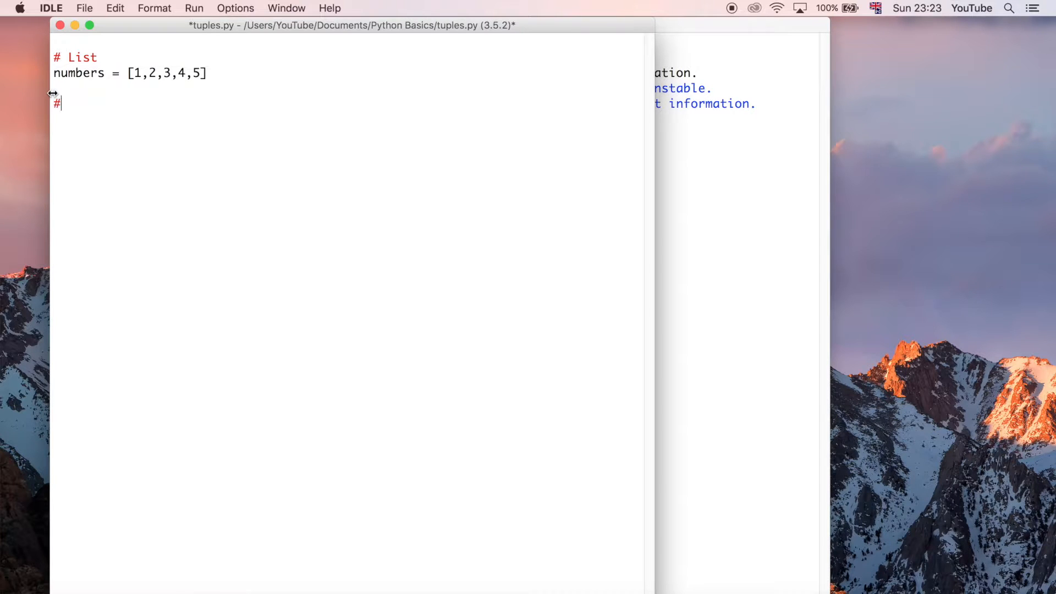
{"action": "type", "text": "Tupl"}
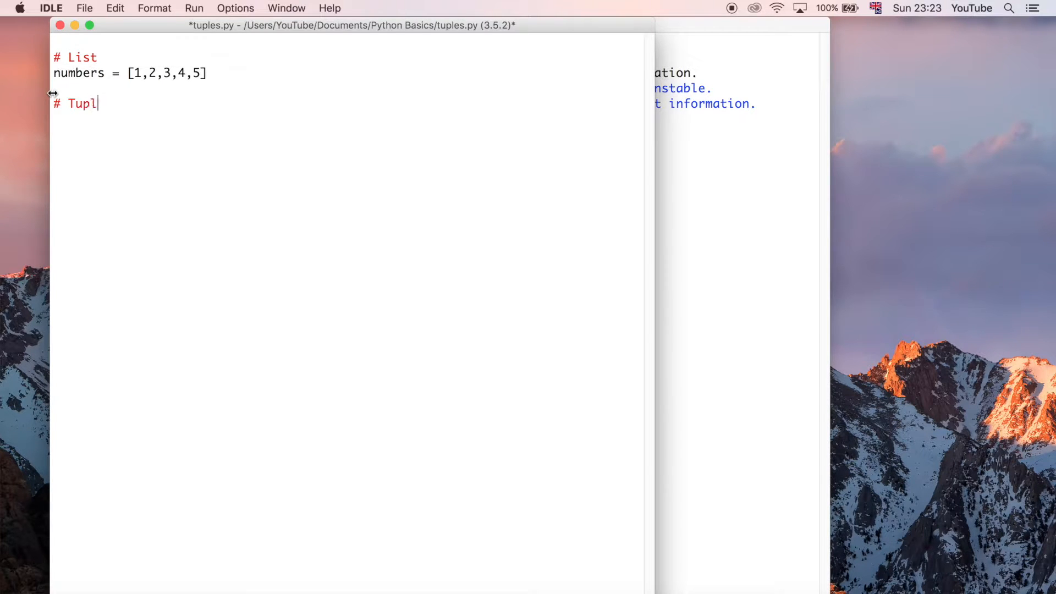
{"action": "scroll", "scroll_direction": "up", "scroll_amount": 3}
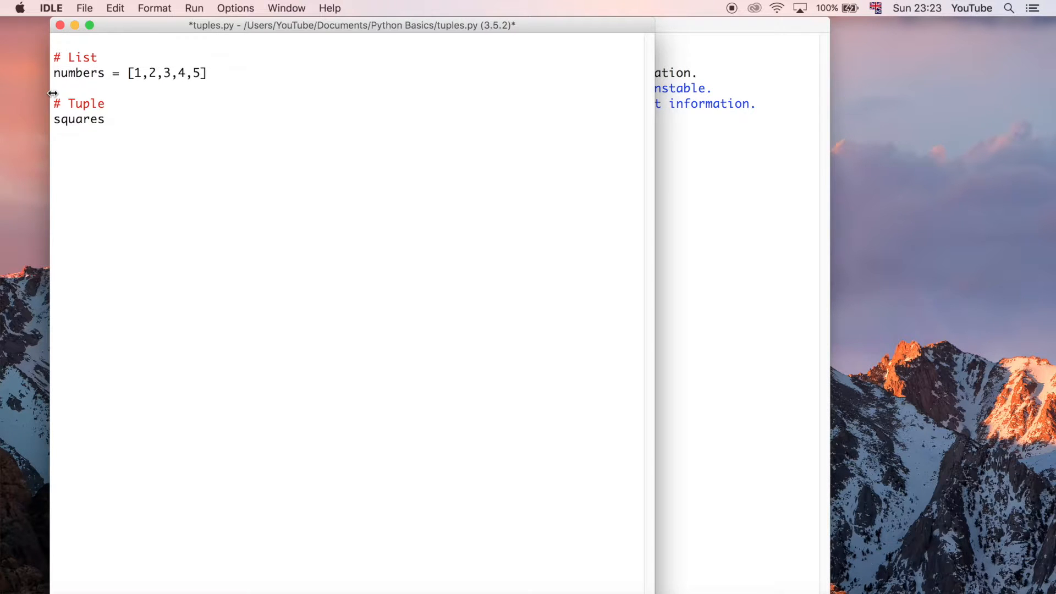
{"action": "type", "text": "="}
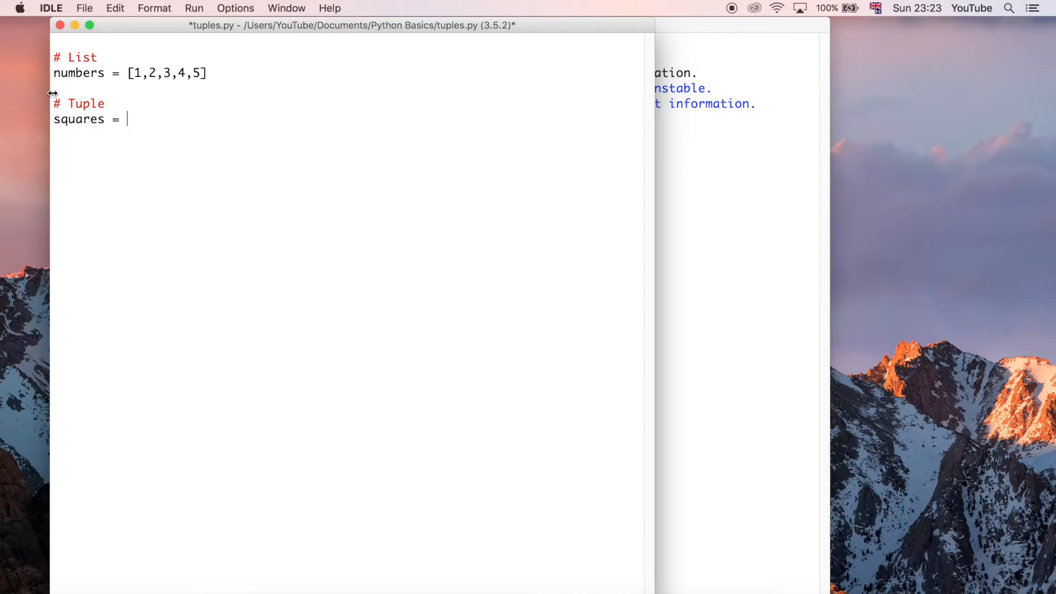
{"action": "type", "text": "(1,"}
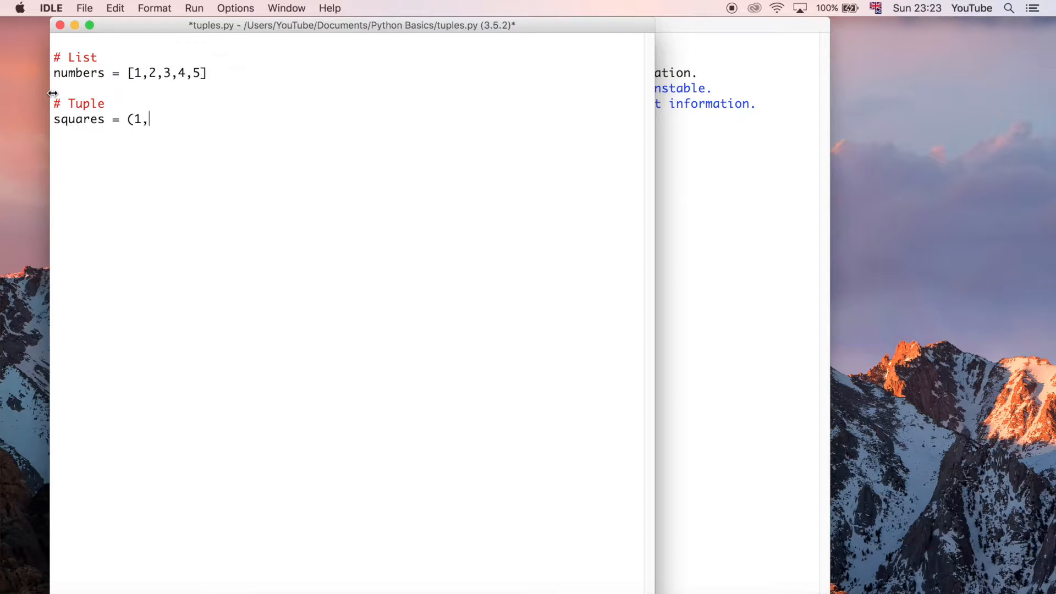
{"action": "type", "text": "4,16,"}
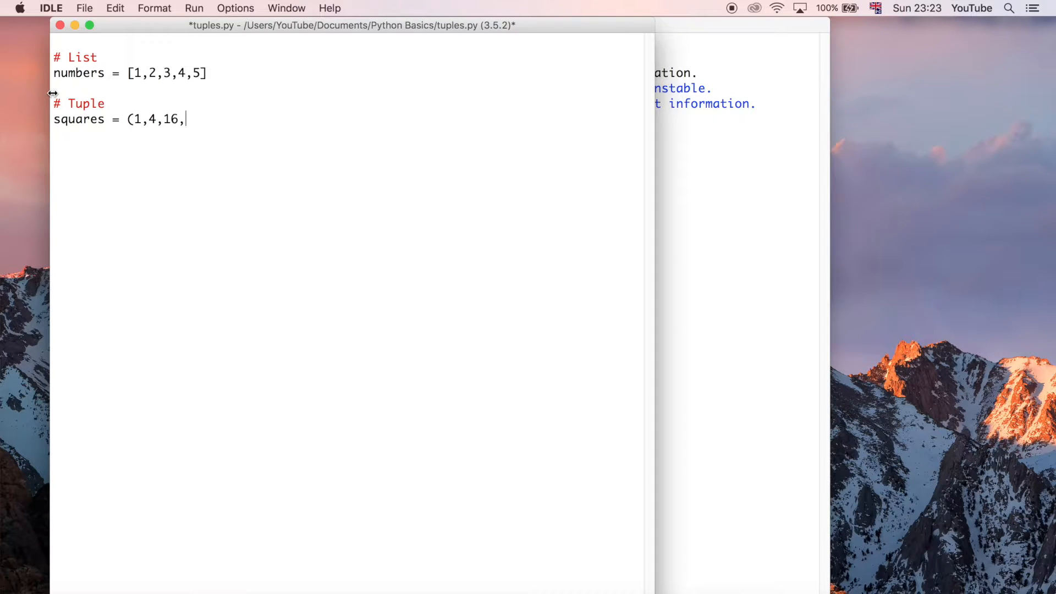
{"action": "type", "text": "25,36"}
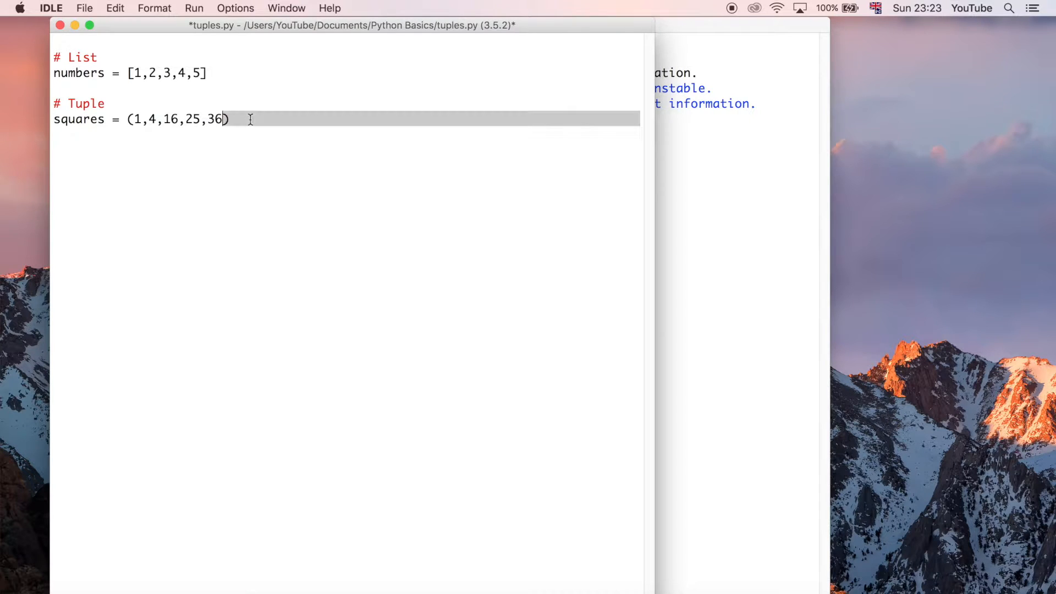
{"action": "mouse_move", "coordinate": [244, 123]}
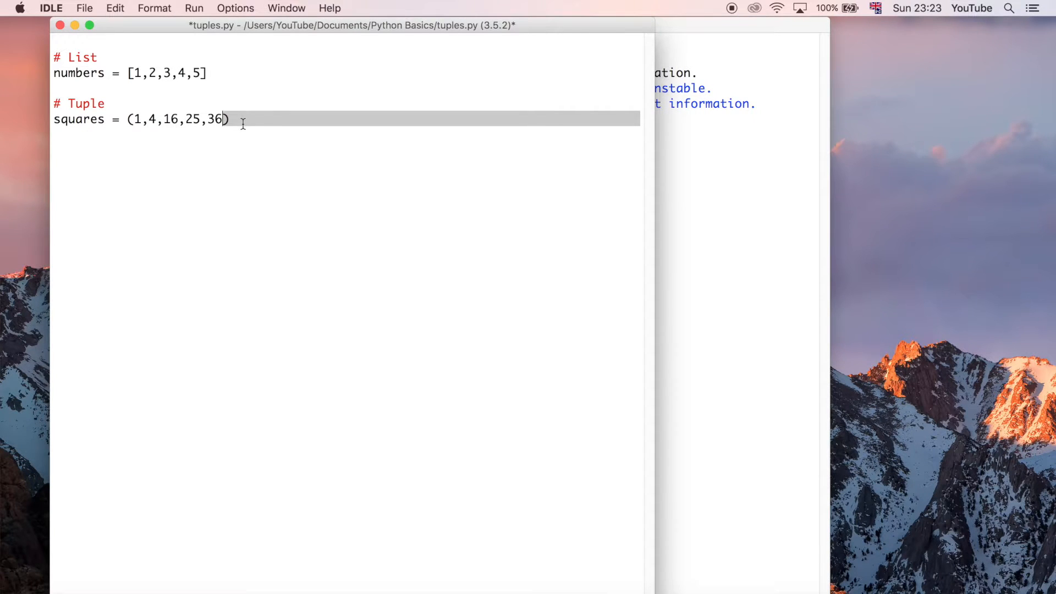
{"action": "key", "text": "Return"}
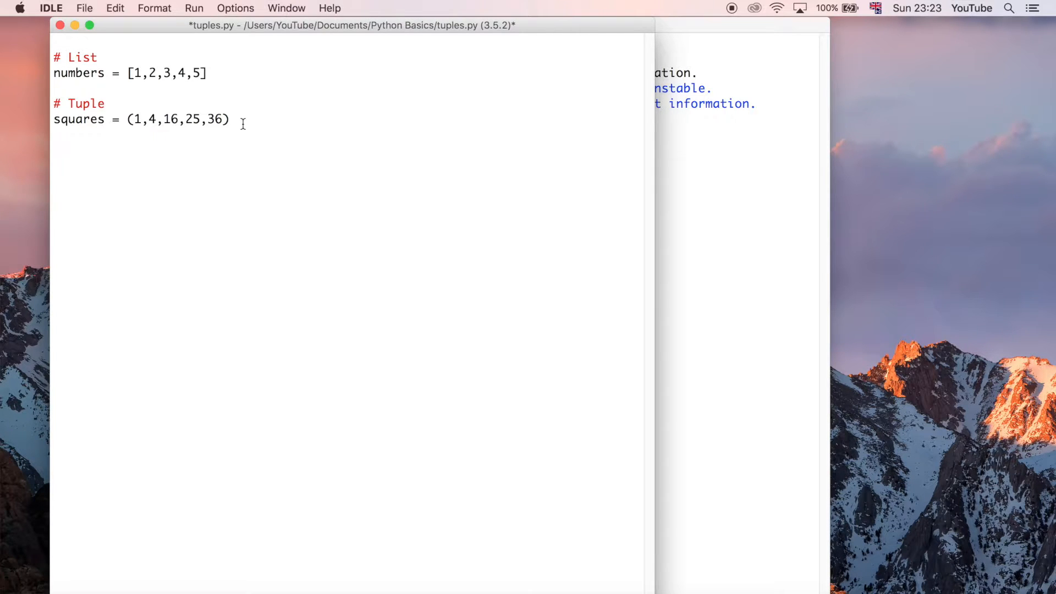
Replace the started len(number) call with print(dir(numbers)).
{"action": "type", "text": "len()"}
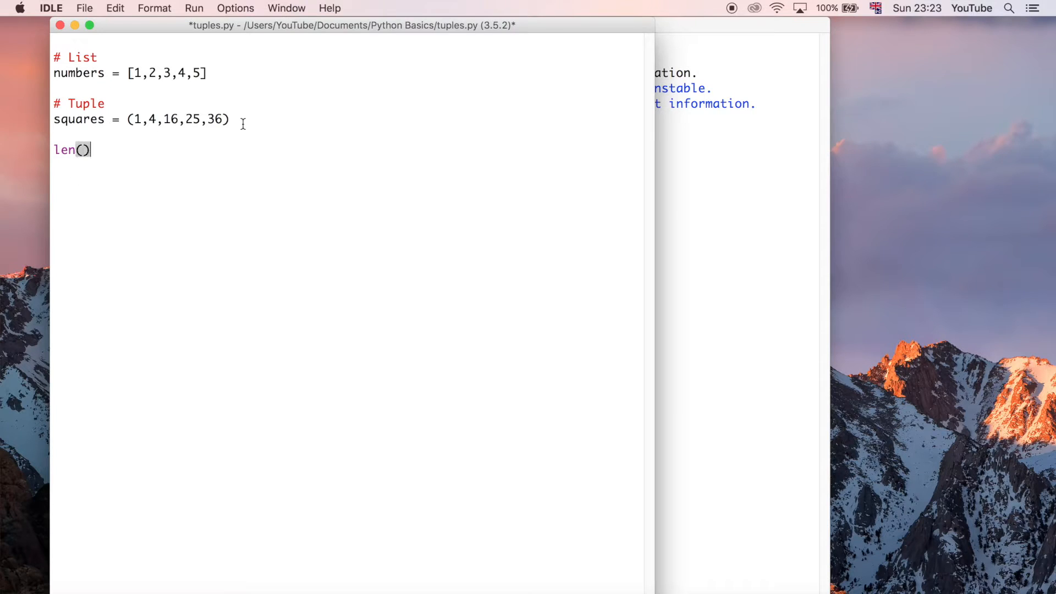
{"action": "type", "text": "number"}
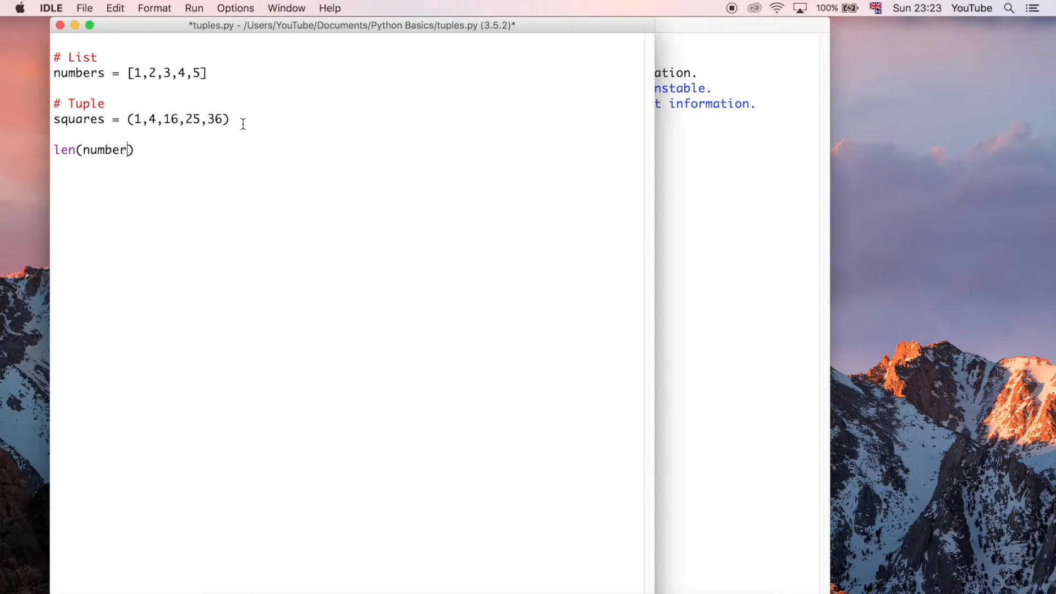
{"action": "key", "text": "backspace"}
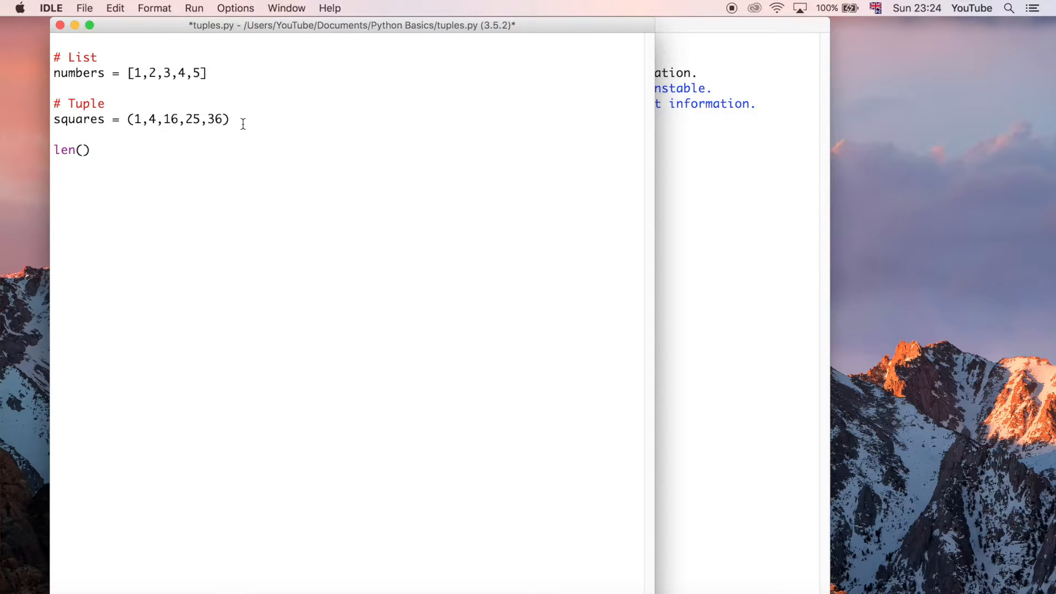
{"action": "type", "text": "dir()"}
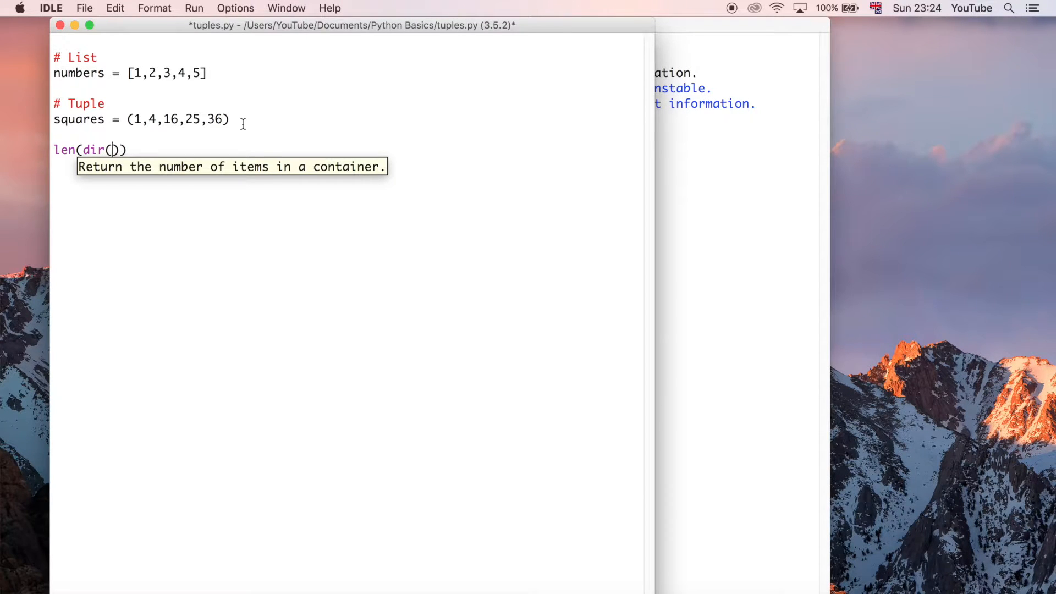
{"action": "type", "text": "numbers"}
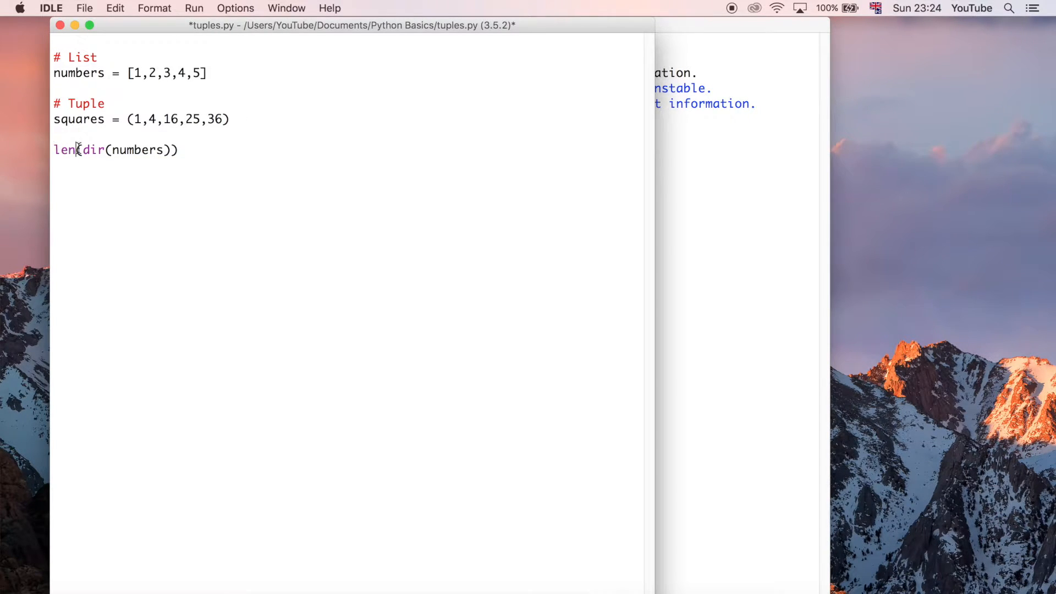
Add print(dir(squares)) and run the script to list both objects' attributes.
{"action": "type", "text": "print"}
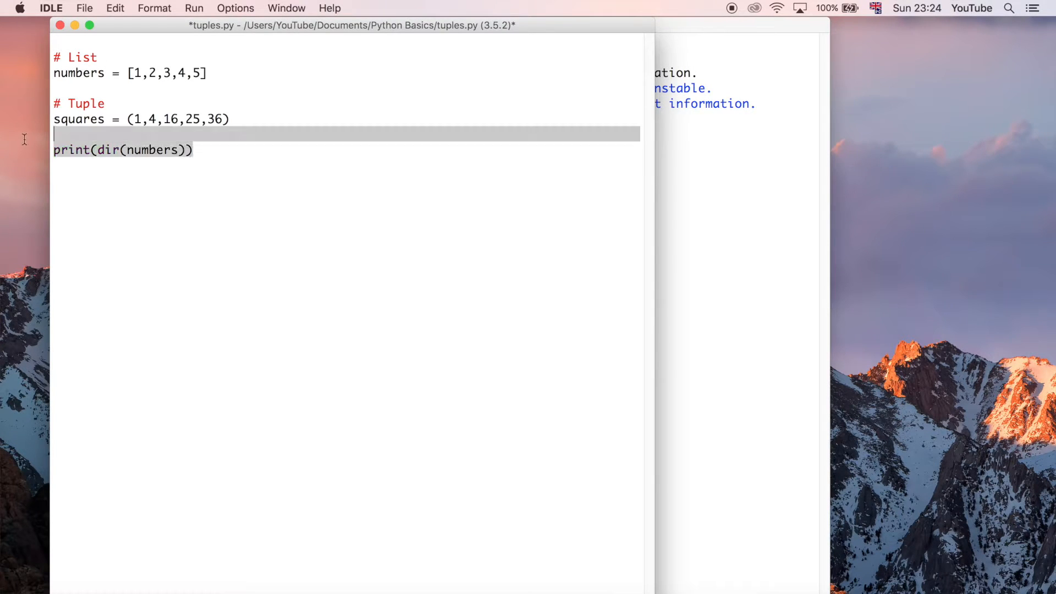
{"action": "left_click", "coordinate": [193, 149]}
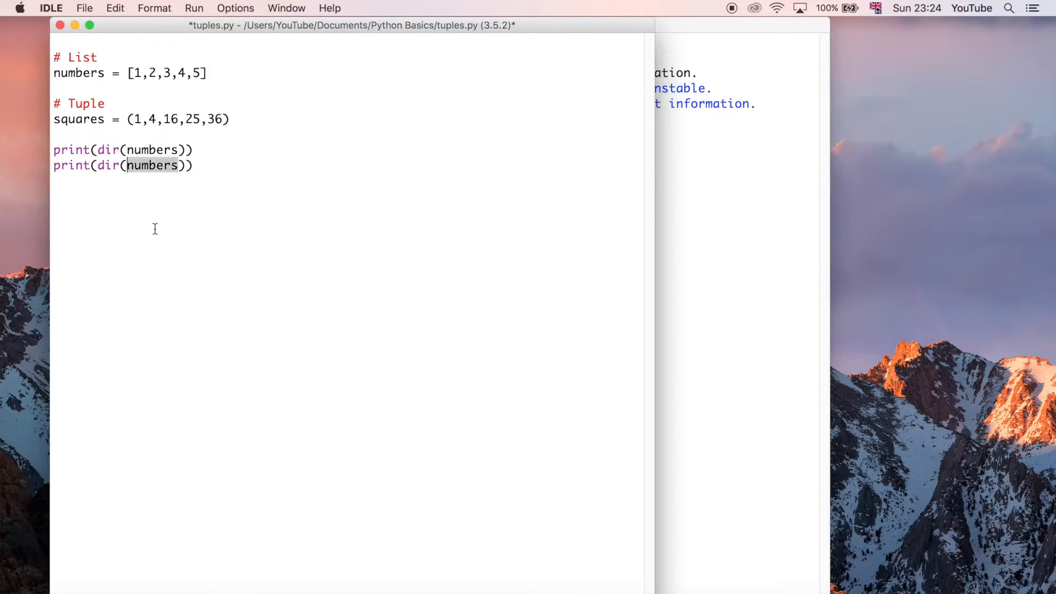
{"action": "type", "text": "squ"}
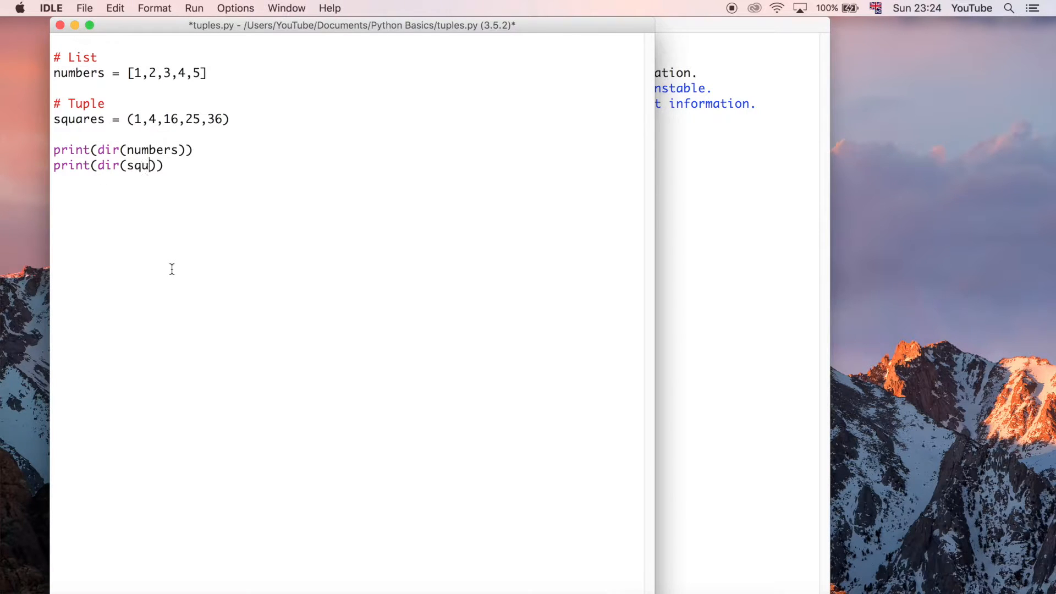
{"action": "type", "text": "ares"}
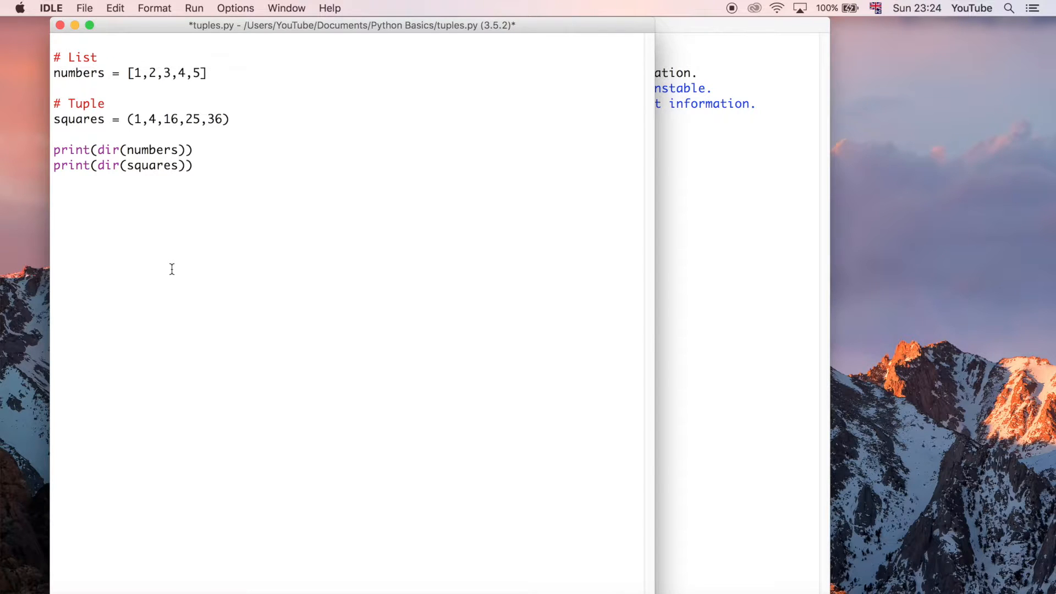
{"action": "key", "text": "F5"}
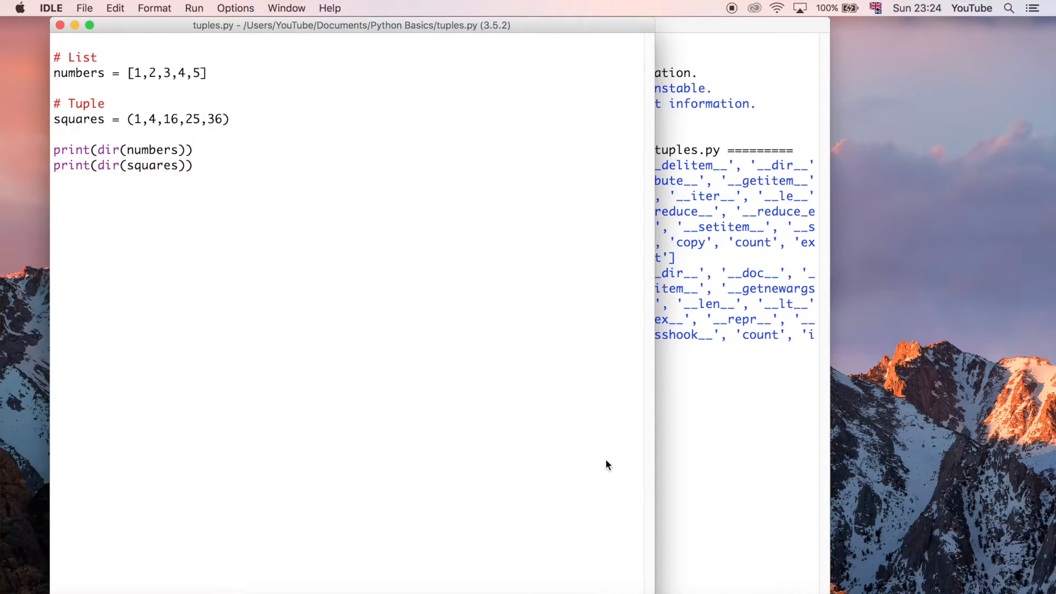
{"action": "key", "text": "F5"}
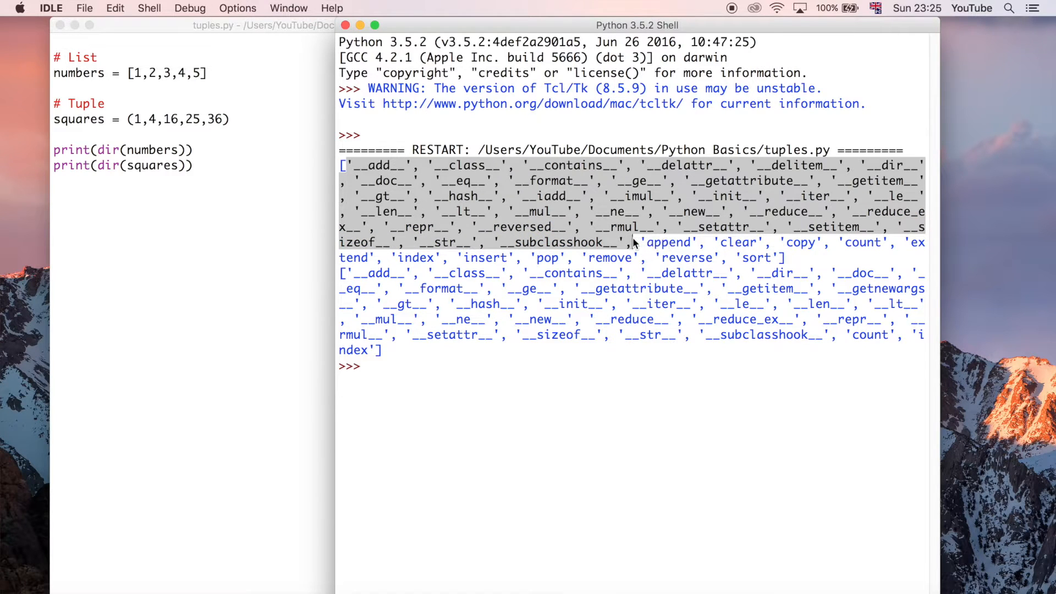
{"action": "mouse_move", "coordinate": [470, 192]}
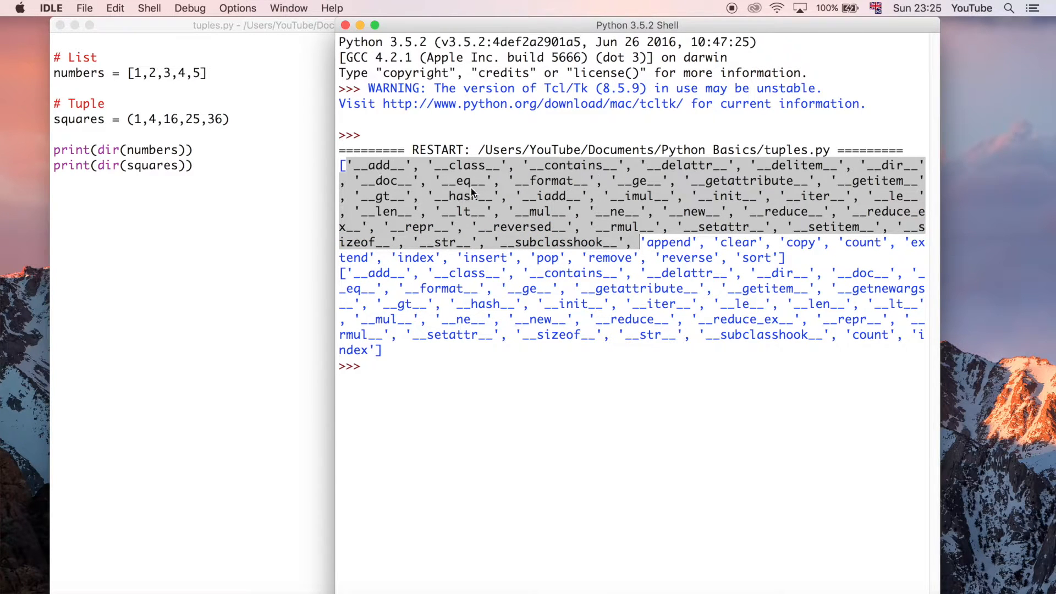
{"action": "mouse_move", "coordinate": [531, 226]}
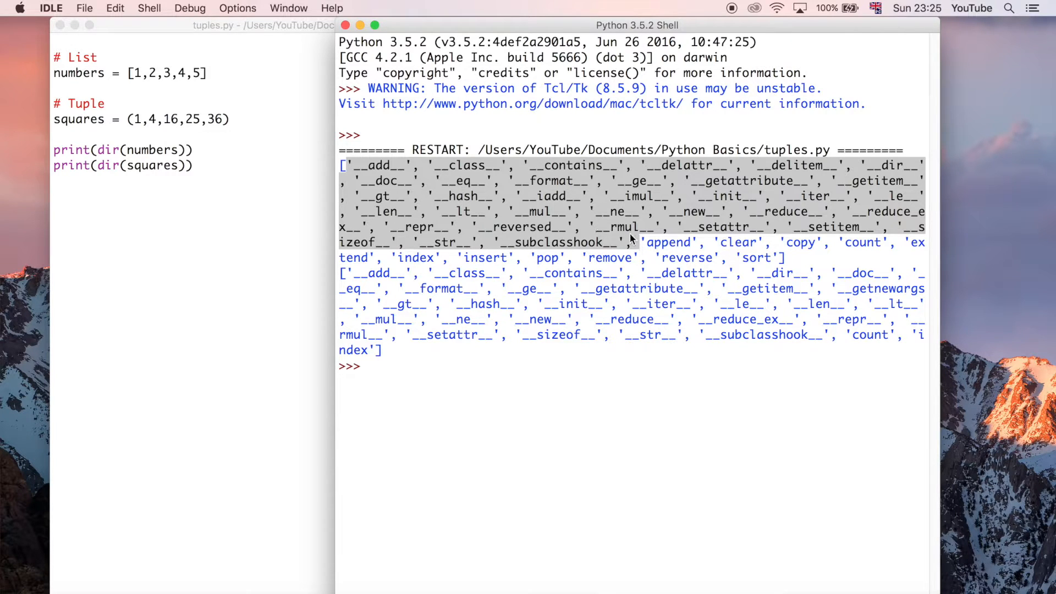
{"action": "mouse_move", "coordinate": [556, 299]}
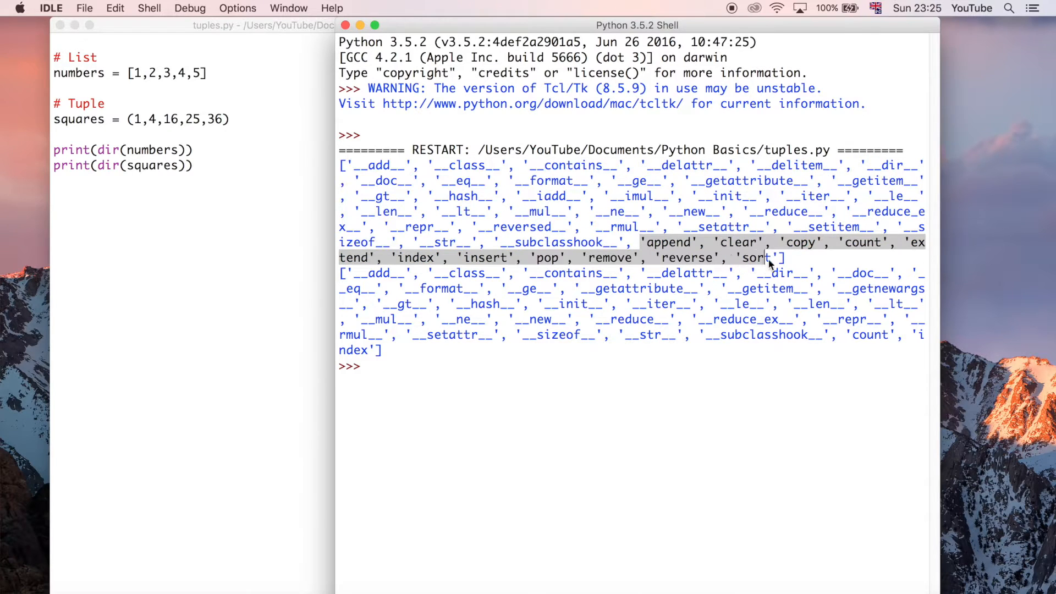
{"action": "mouse_move", "coordinate": [77, 79]}
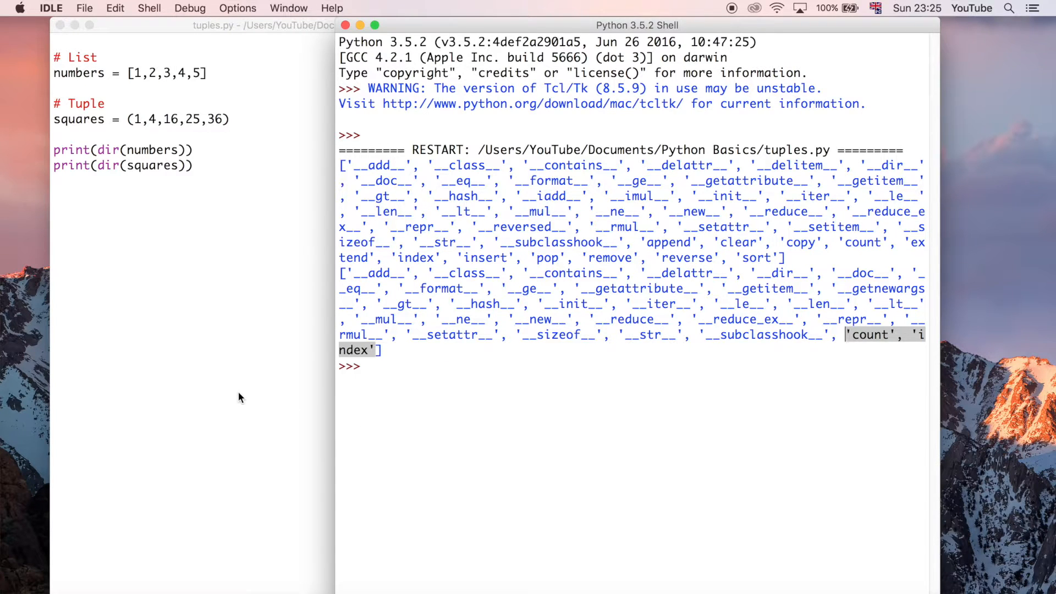
{"action": "mouse_move", "coordinate": [572, 468]}
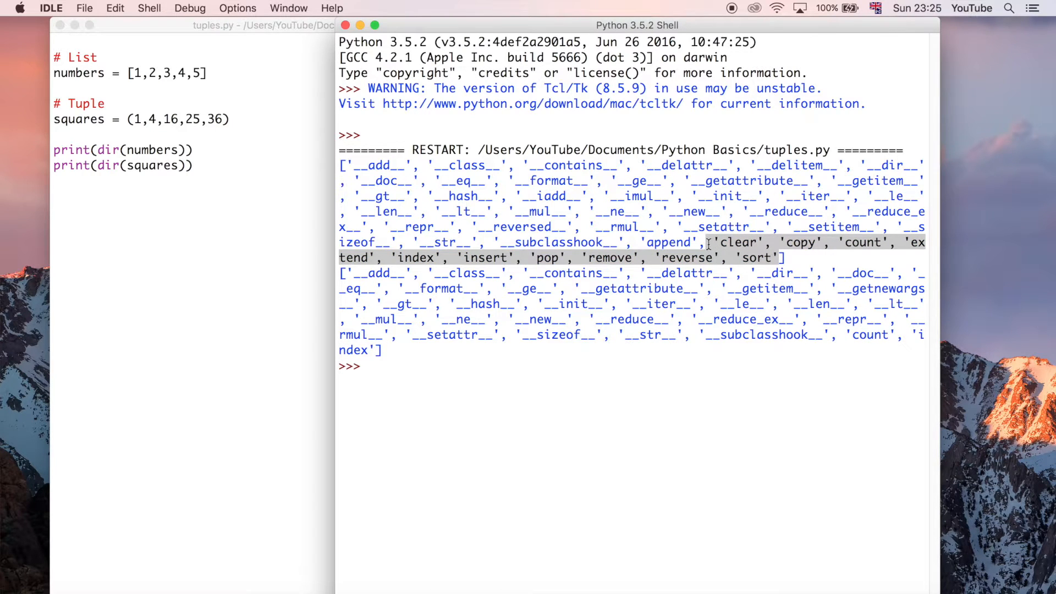
{"action": "mouse_move", "coordinate": [816, 271]}
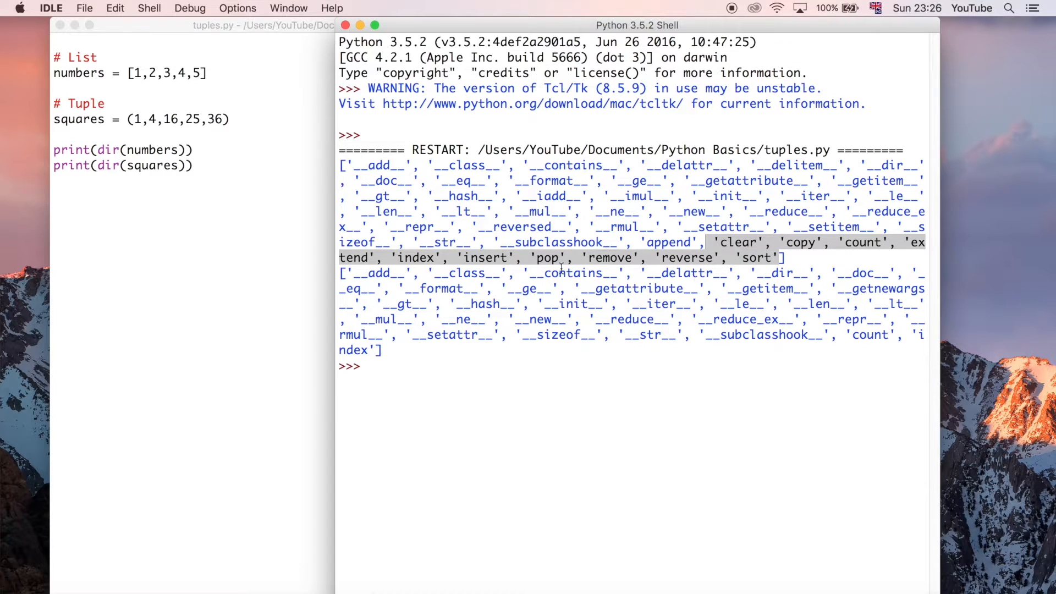
{"action": "mouse_move", "coordinate": [654, 418]}
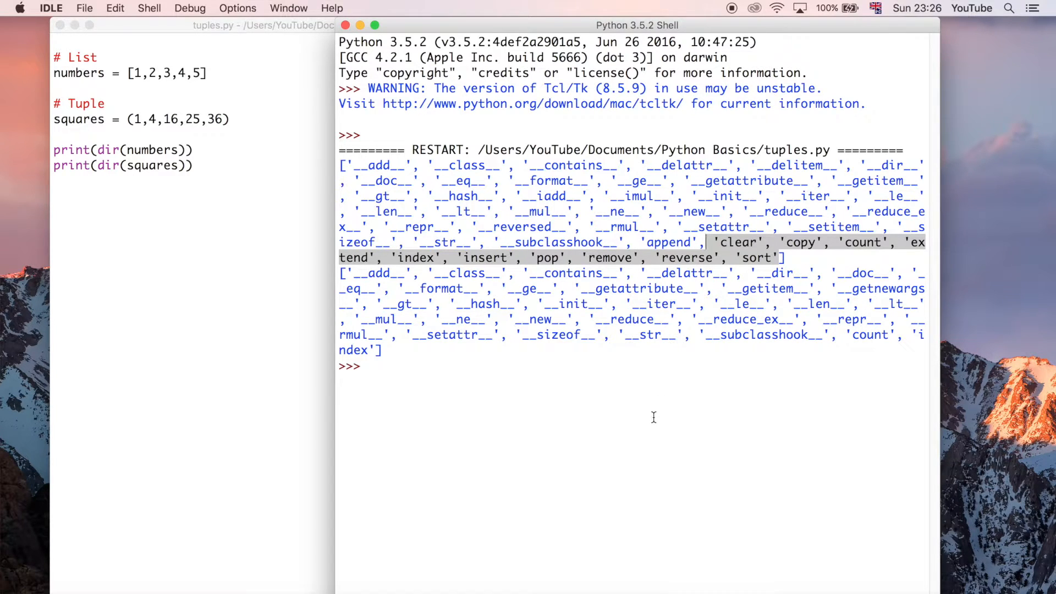
{"action": "mouse_move", "coordinate": [669, 350]}
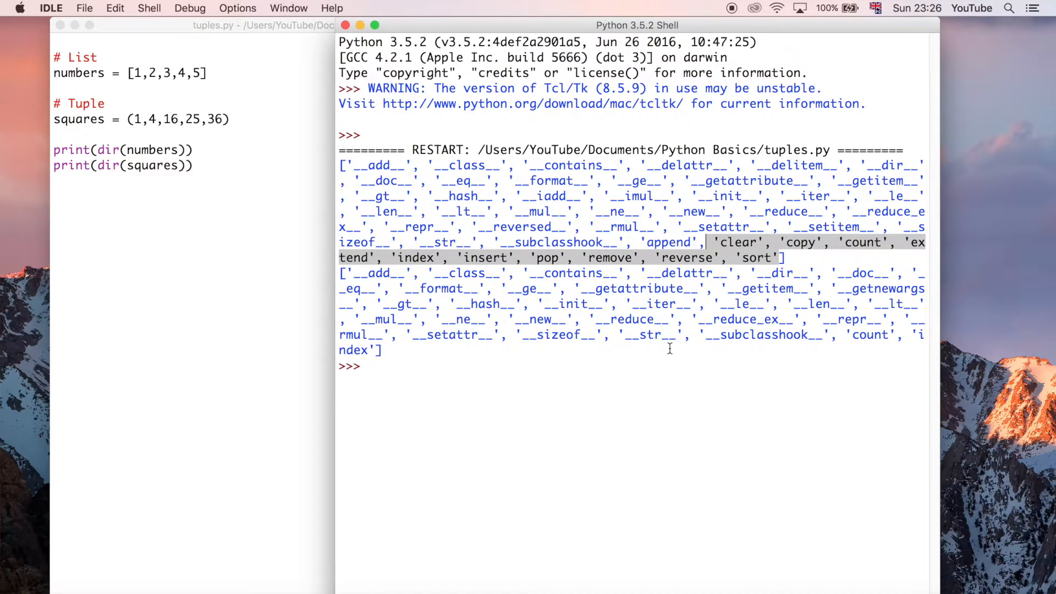
{"action": "mouse_move", "coordinate": [733, 284]}
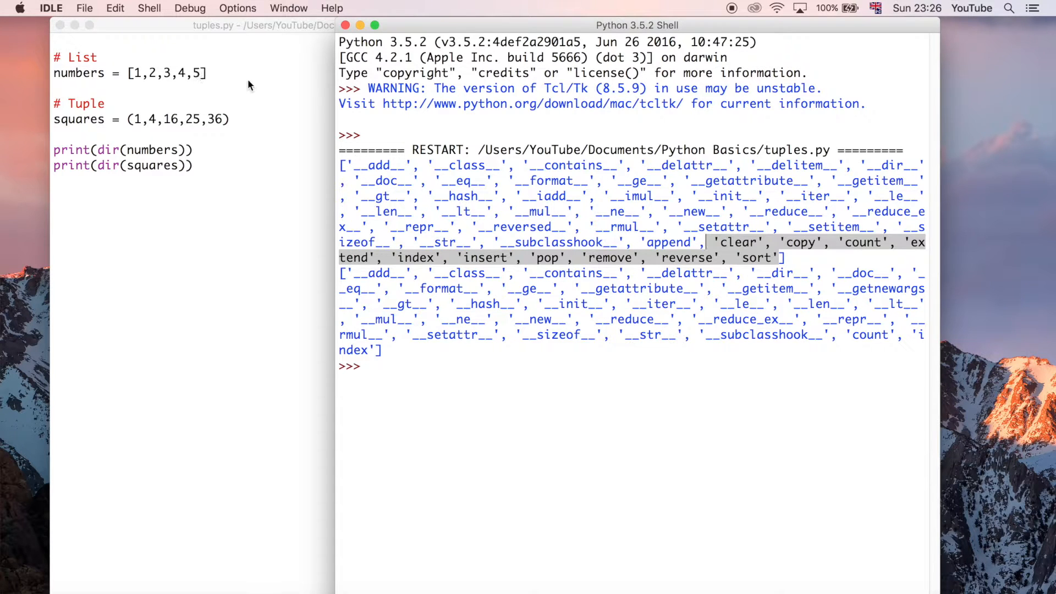
{"action": "double_click", "coordinate": [691, 257]}
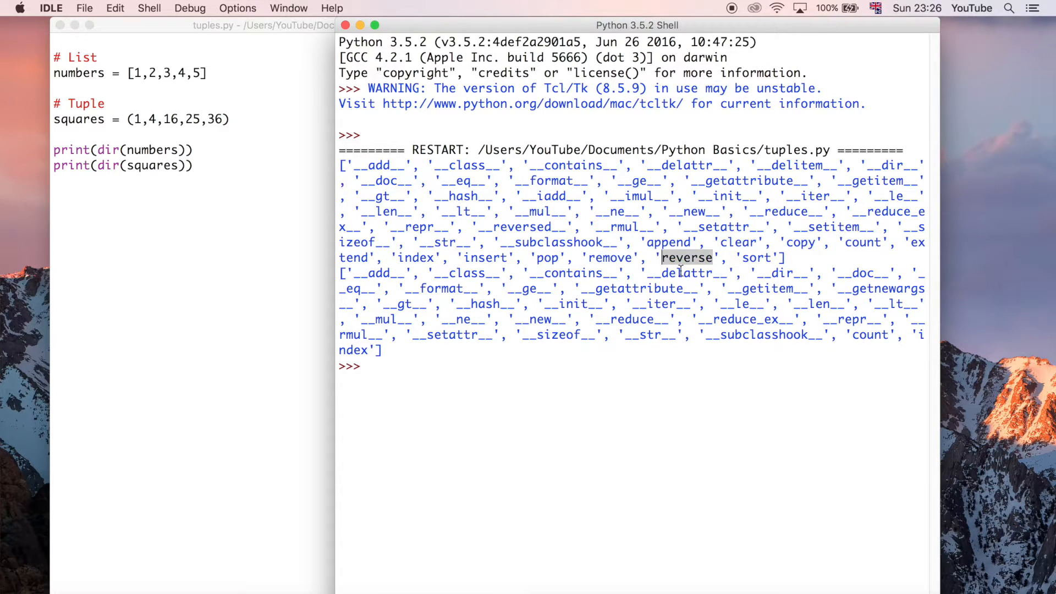
{"action": "mouse_move", "coordinate": [242, 102]}
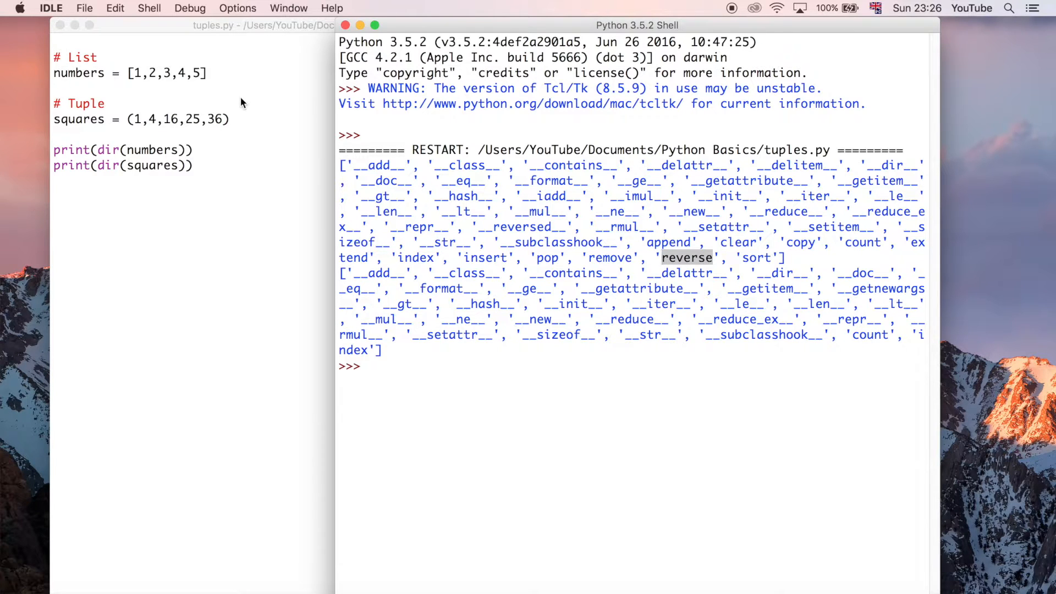
{"action": "mouse_move", "coordinate": [227, 86]}
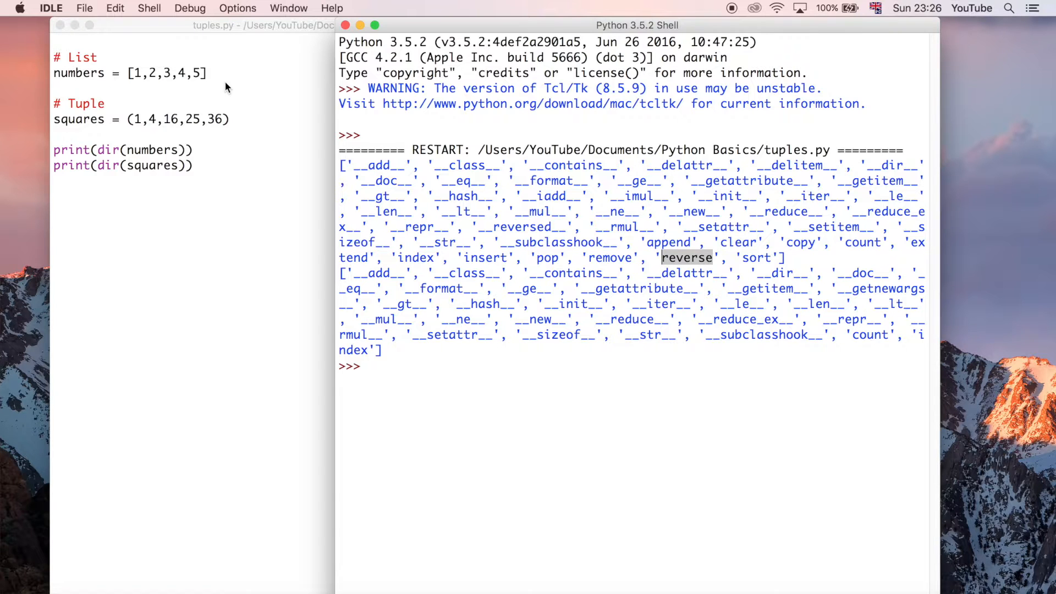
{"action": "mouse_move", "coordinate": [240, 123]}
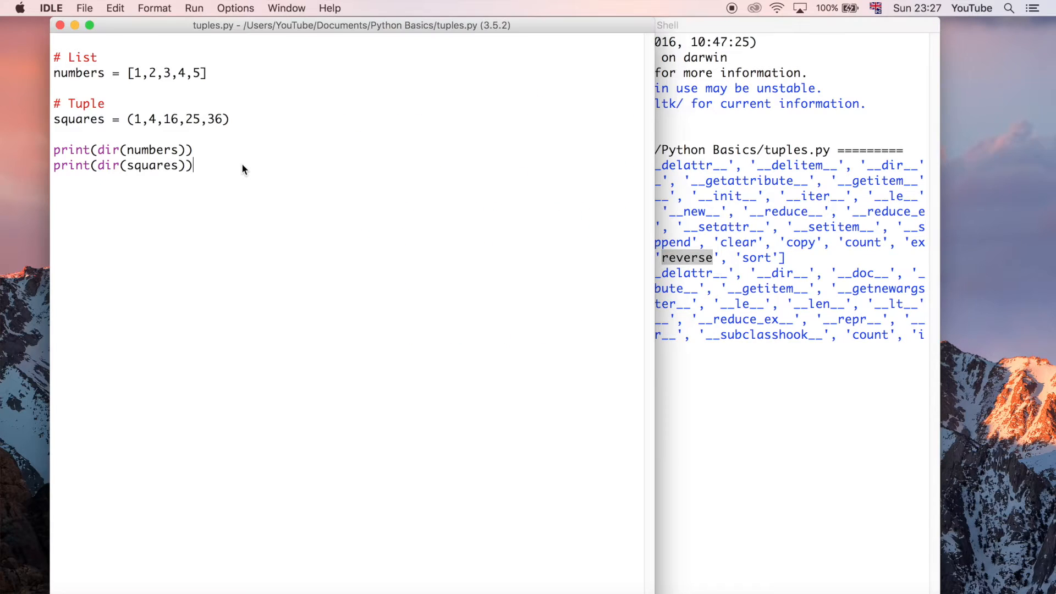
{"action": "mouse_move", "coordinate": [218, 208]}
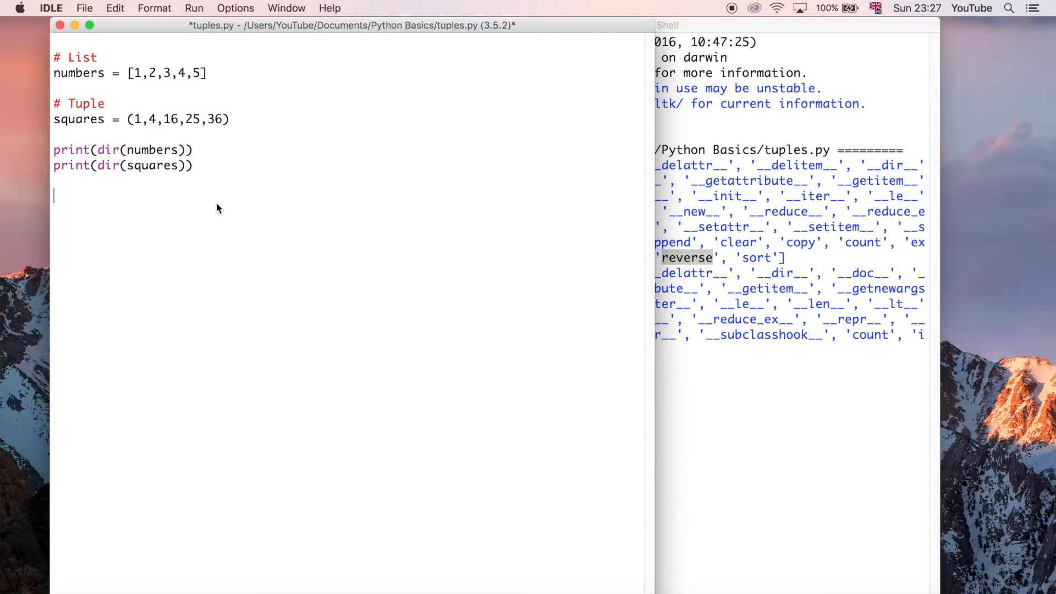
Unpack (1,2,3) into a, b, c, print them, and run to show 1 2 3.
{"action": "type", "text": "a,"}
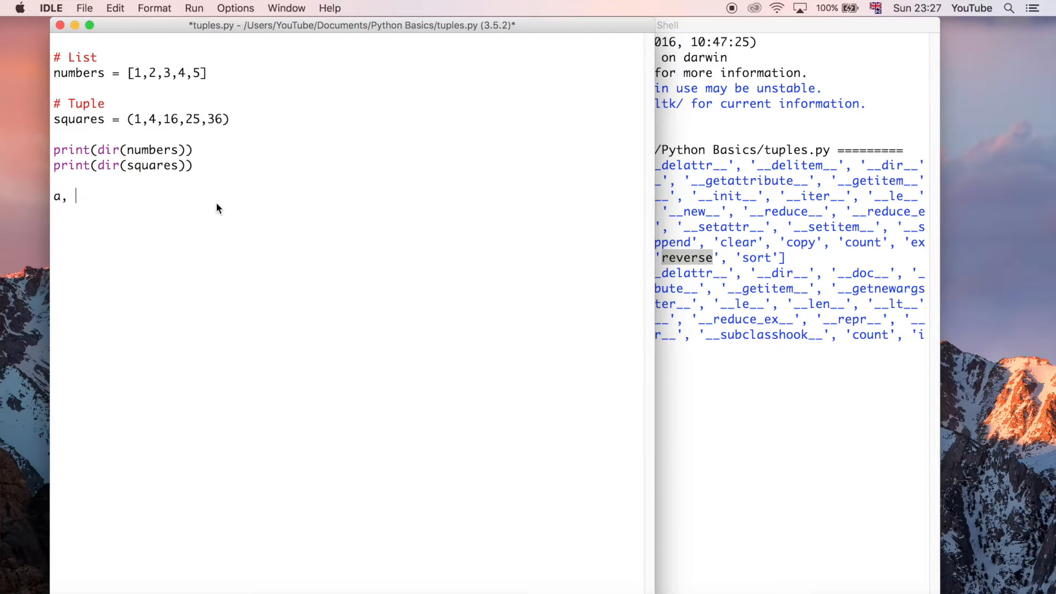
{"action": "type", "text": "b,"}
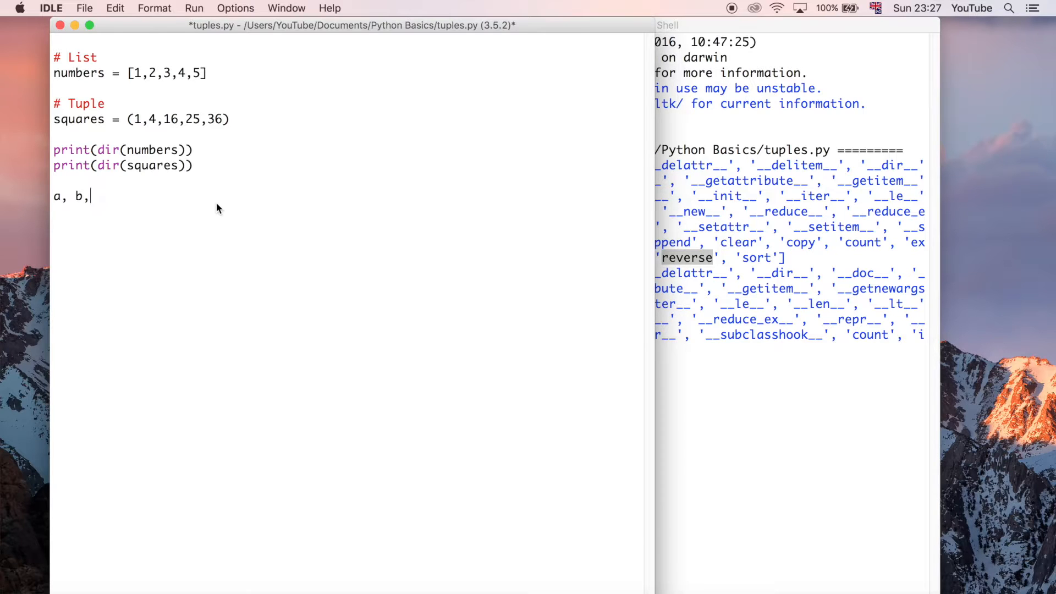
{"action": "type", "text": "c ="}
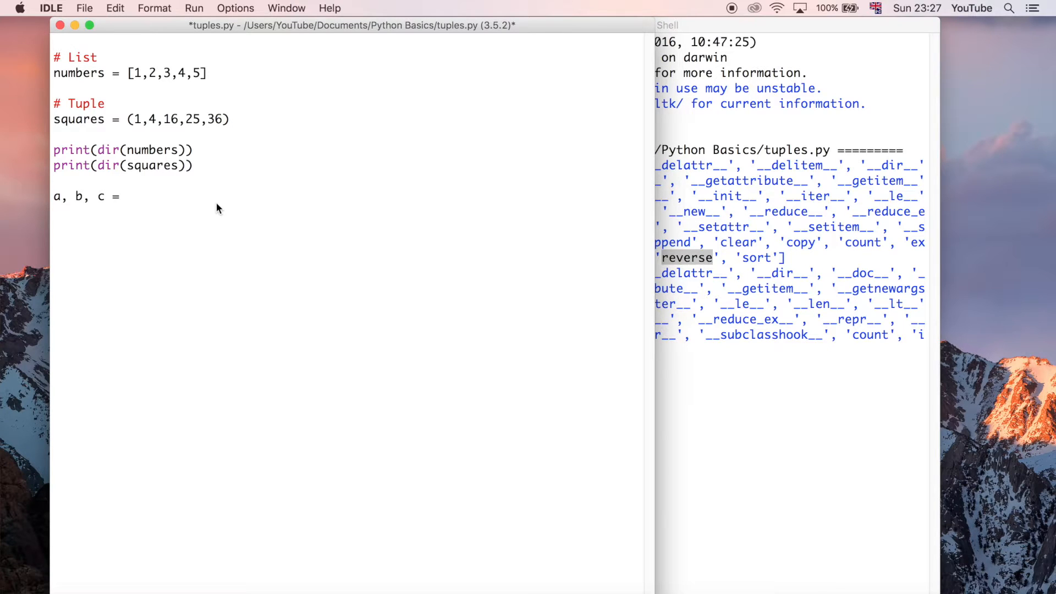
{"action": "type", "text": "()"}
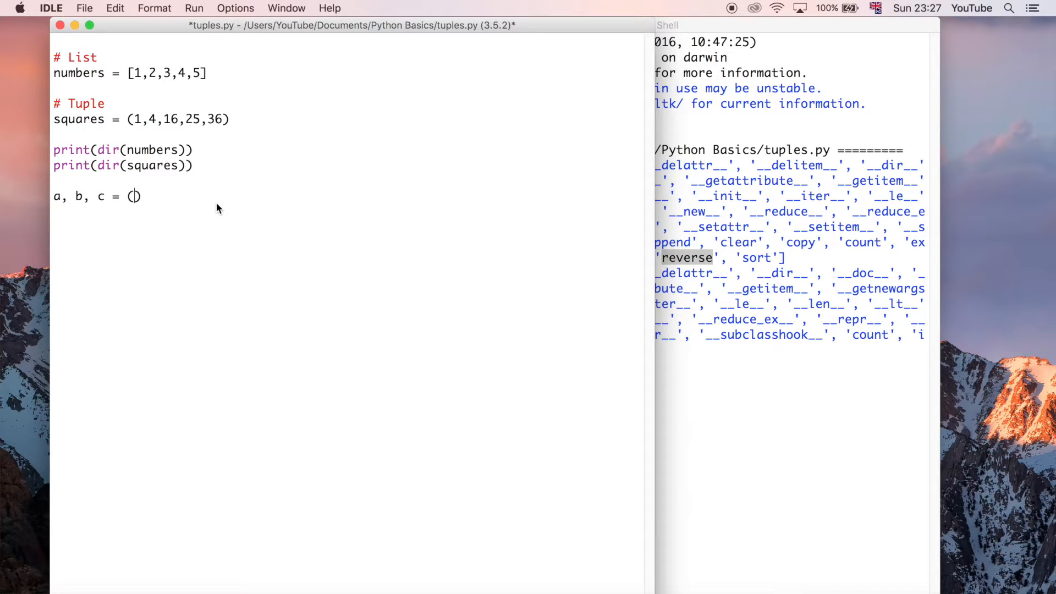
{"action": "type", "text": "1,2,3"}
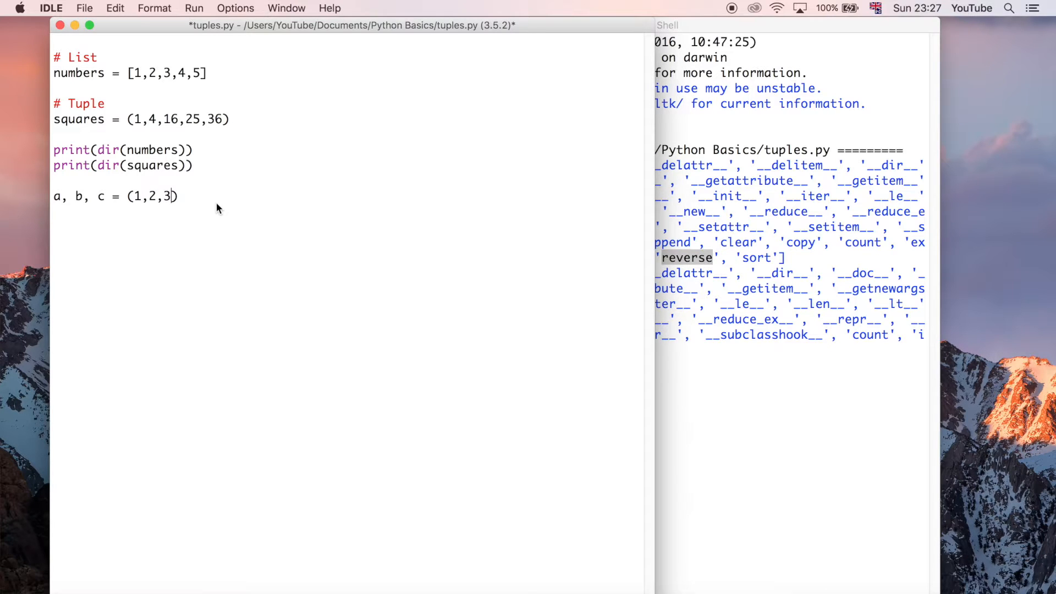
{"action": "mouse_move", "coordinate": [138, 220]}
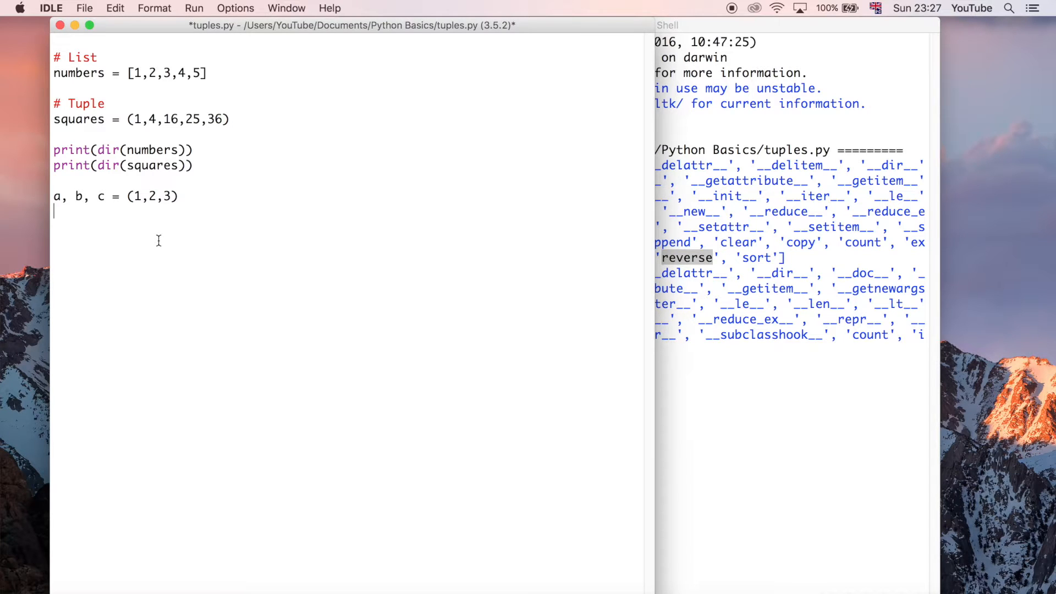
{"action": "type", "text": "print()"}
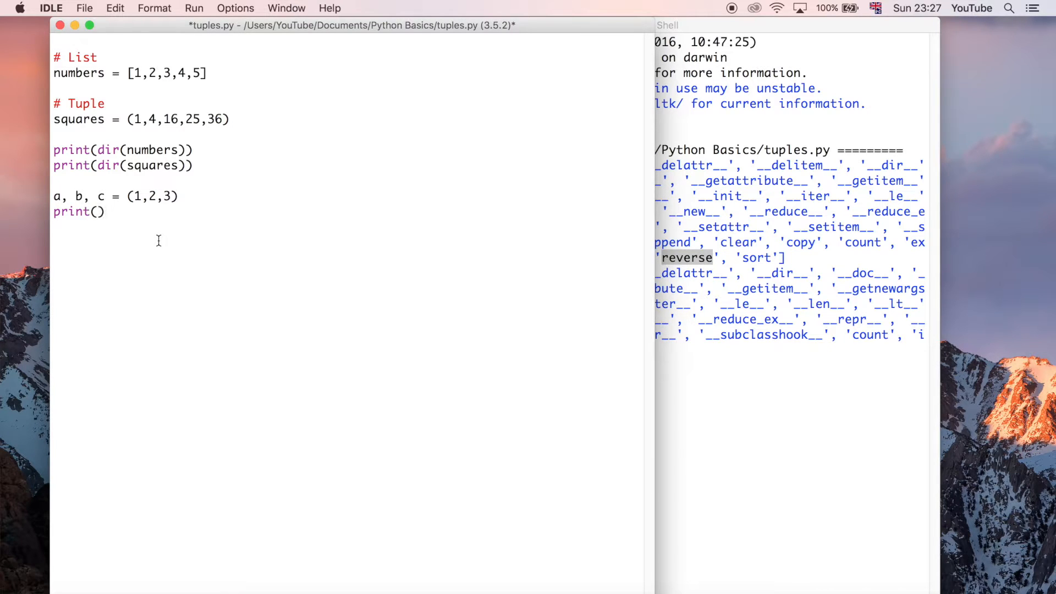
{"action": "type", "text": "a,b,c"}
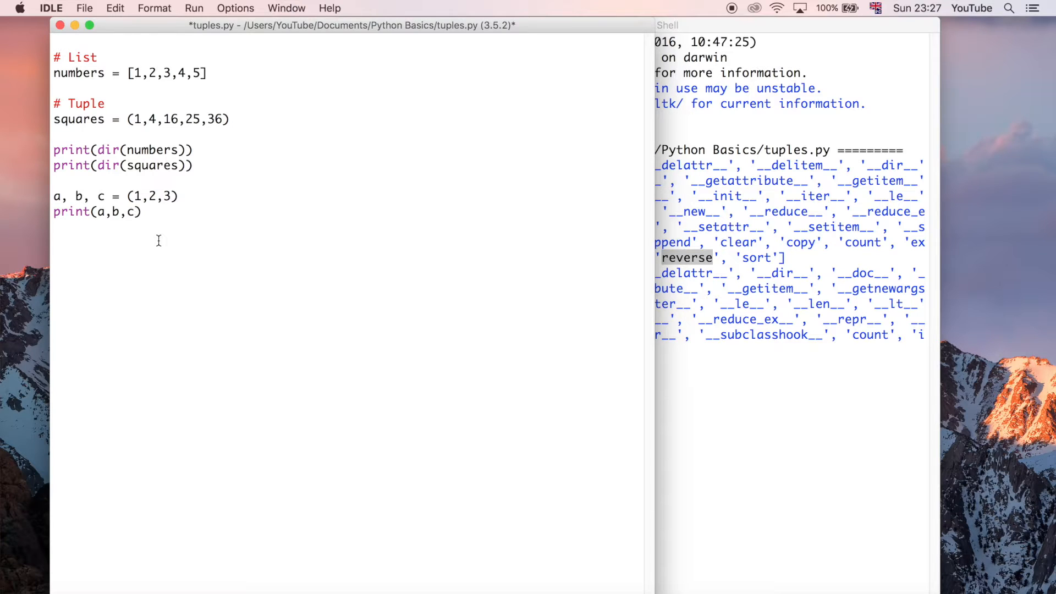
{"action": "key", "text": "cmd+s"}
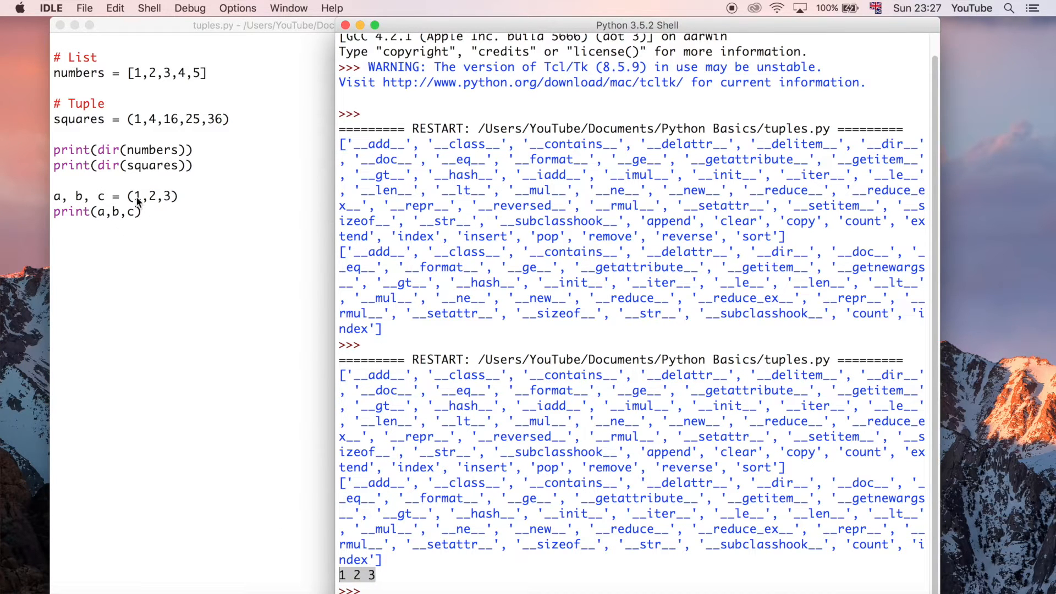
{"action": "mouse_move", "coordinate": [144, 216]}
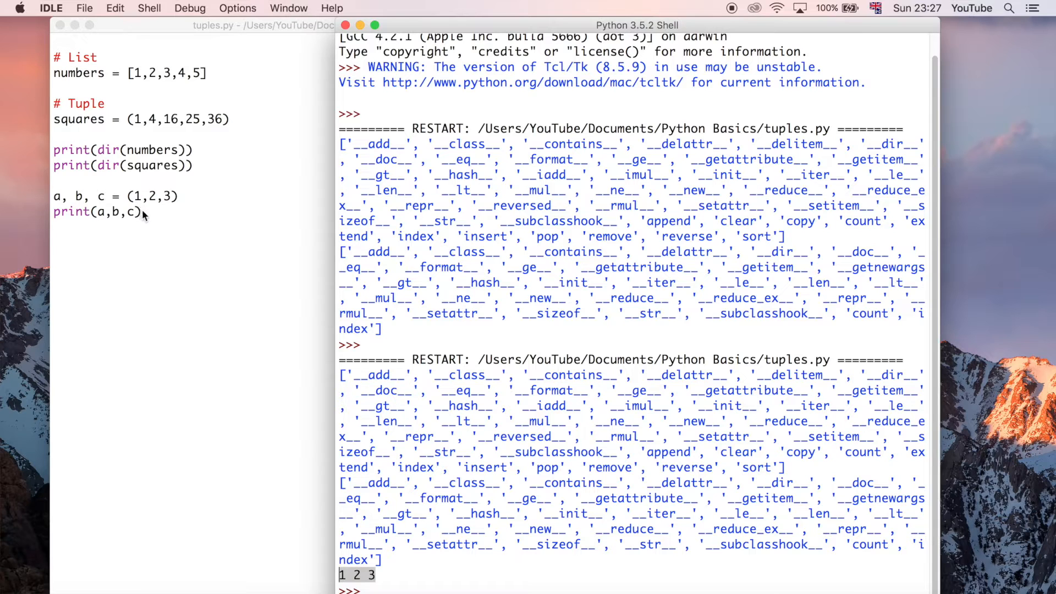
{"action": "mouse_move", "coordinate": [122, 190]}
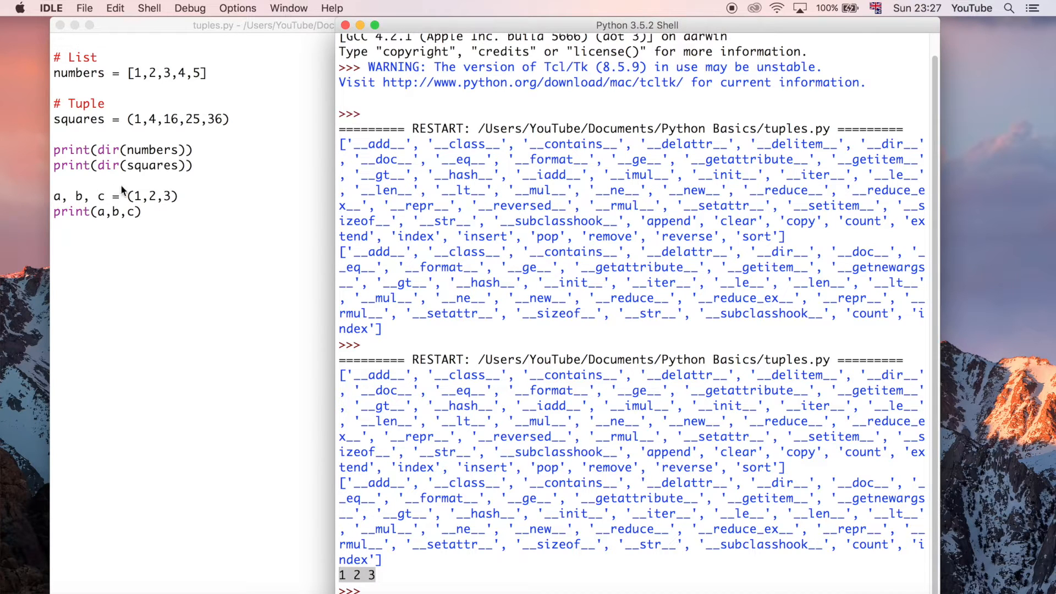
{"action": "mouse_move", "coordinate": [184, 196]}
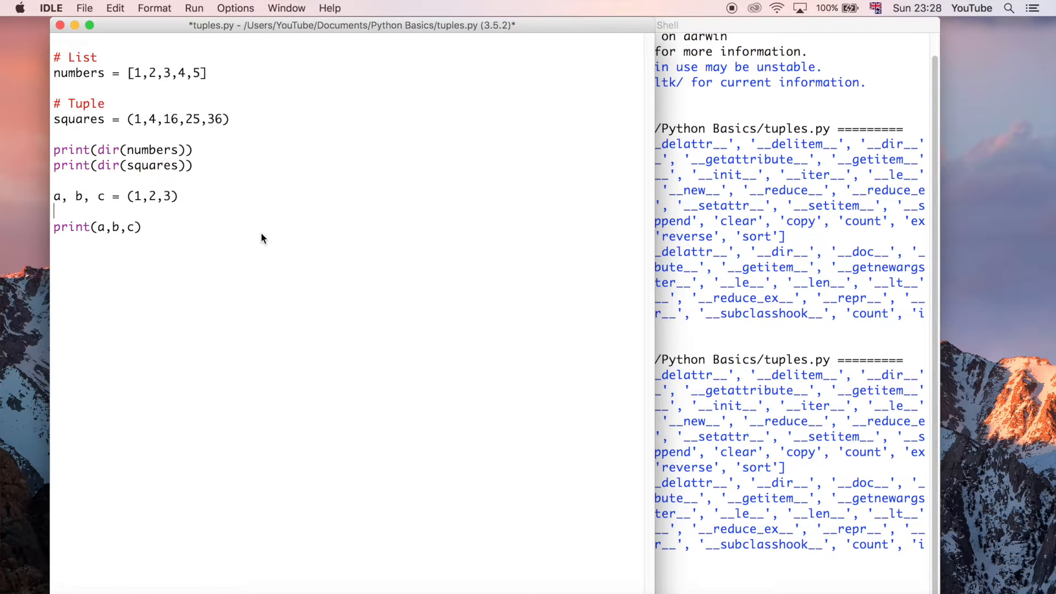
Illustrate with an a = 1 line, then change the unpacking source to the list [1,2,3].
{"action": "type", "text": "a = 1"}
{"action": "type", "text": "b =2"}
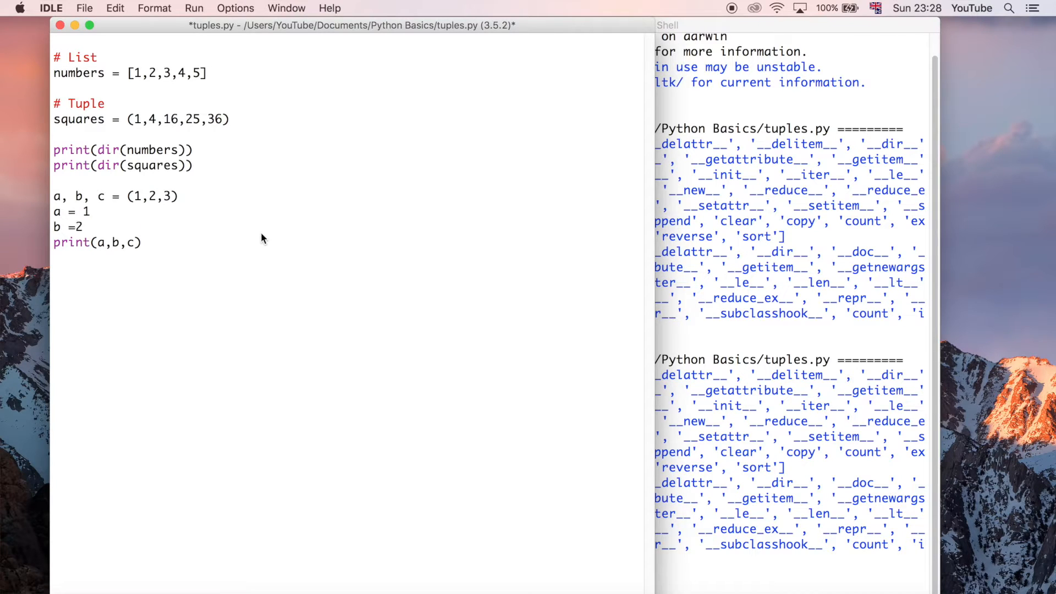
{"action": "type", "text": "\" \""}
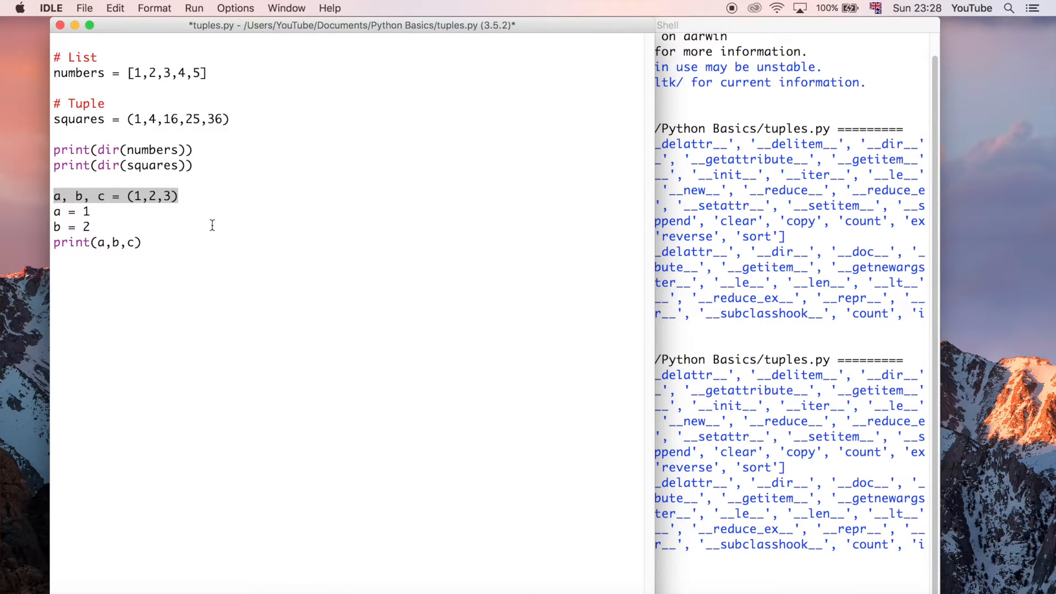
{"action": "left_click", "coordinate": [139, 196]}
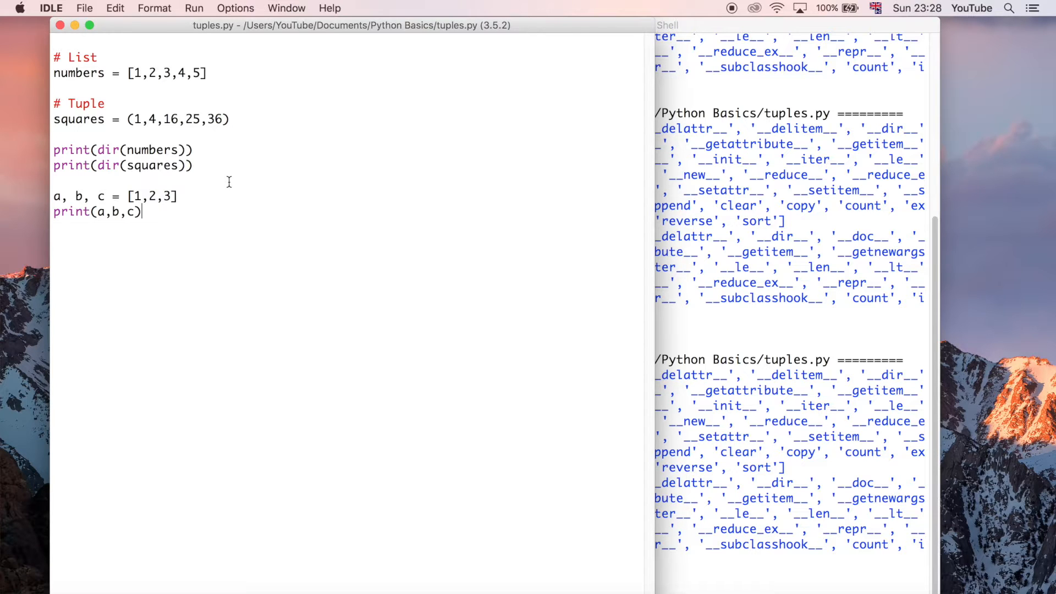
{"action": "mouse_move", "coordinate": [196, 185]}
{"action": "type", "text": ", d"}
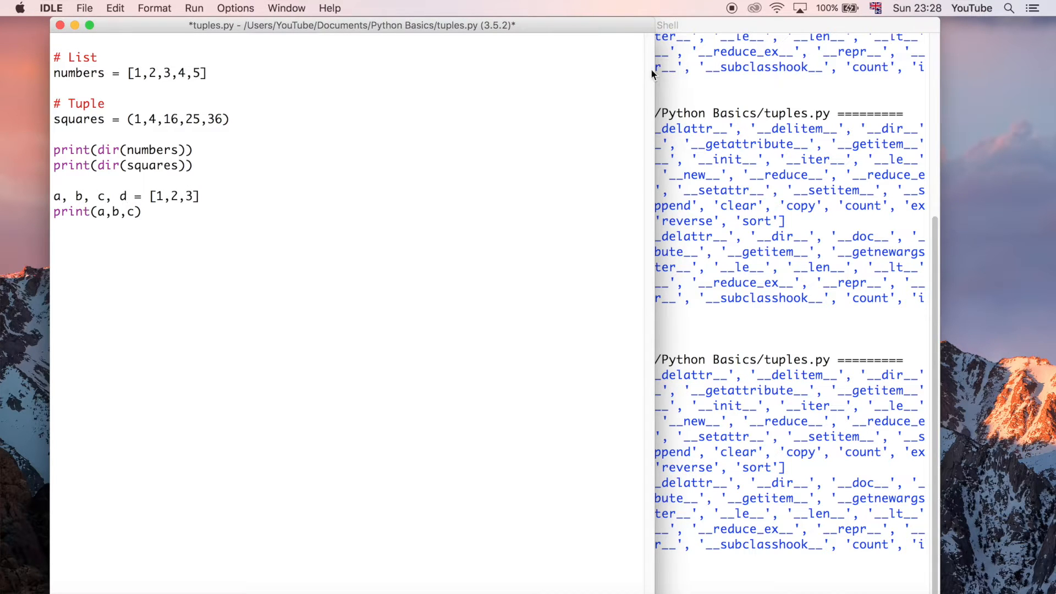
Run the mismatched unpacking to raise ValueErrors, then restore the c name.
{"action": "key", "text": "Cmd+s"}
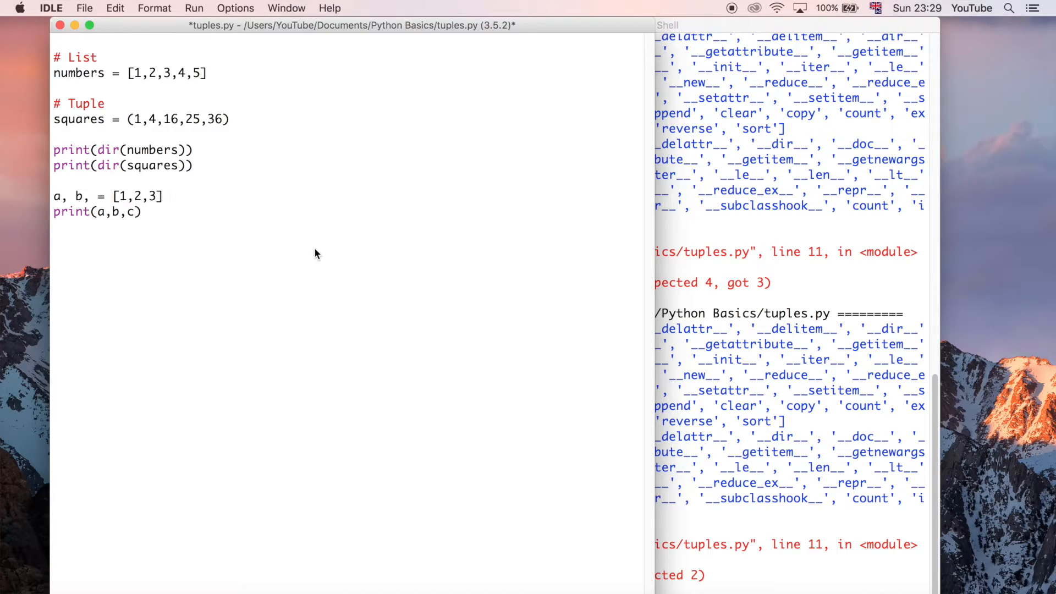
{"action": "type", "text": "c"}
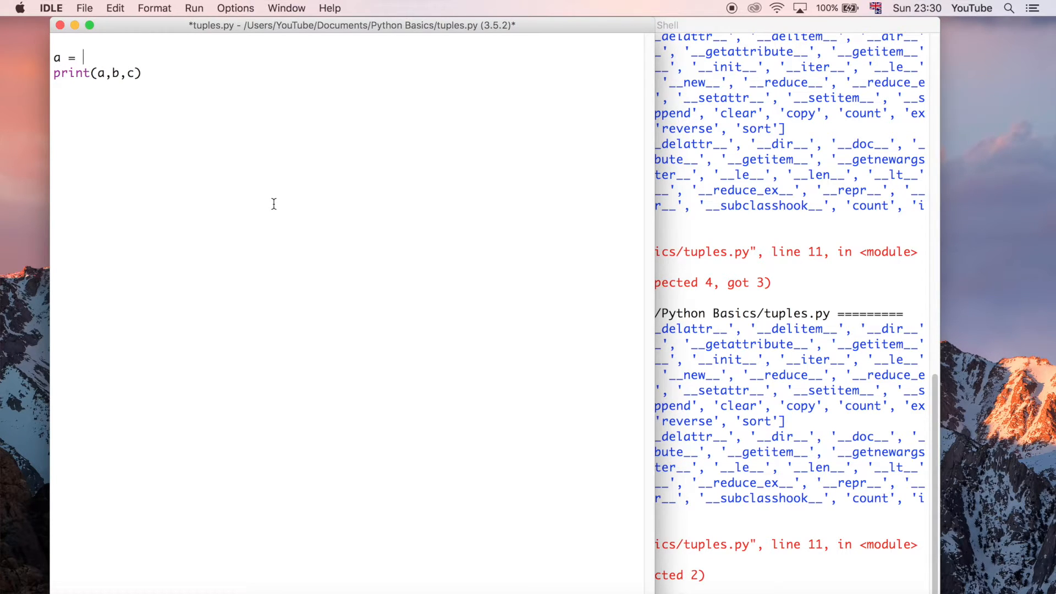
Assign a = (1), b = (1,2), c = (1,2,3) and run to print 1 (1, 2) (1, 2, 3).
{"action": "type", "text": "()"}
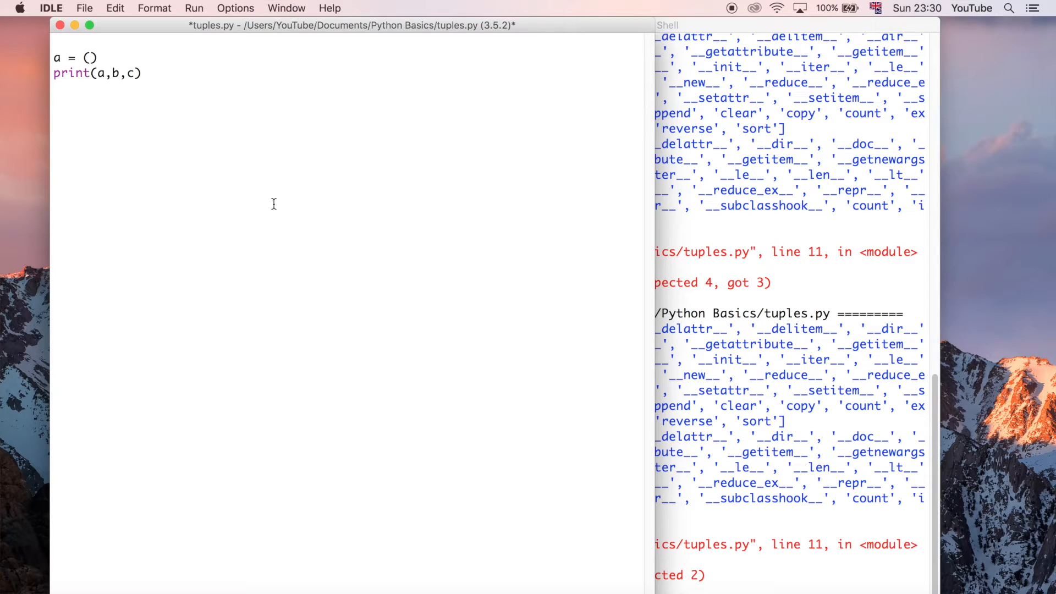
{"action": "type", "text": "1"}
{"action": "type", "text": "b ="}
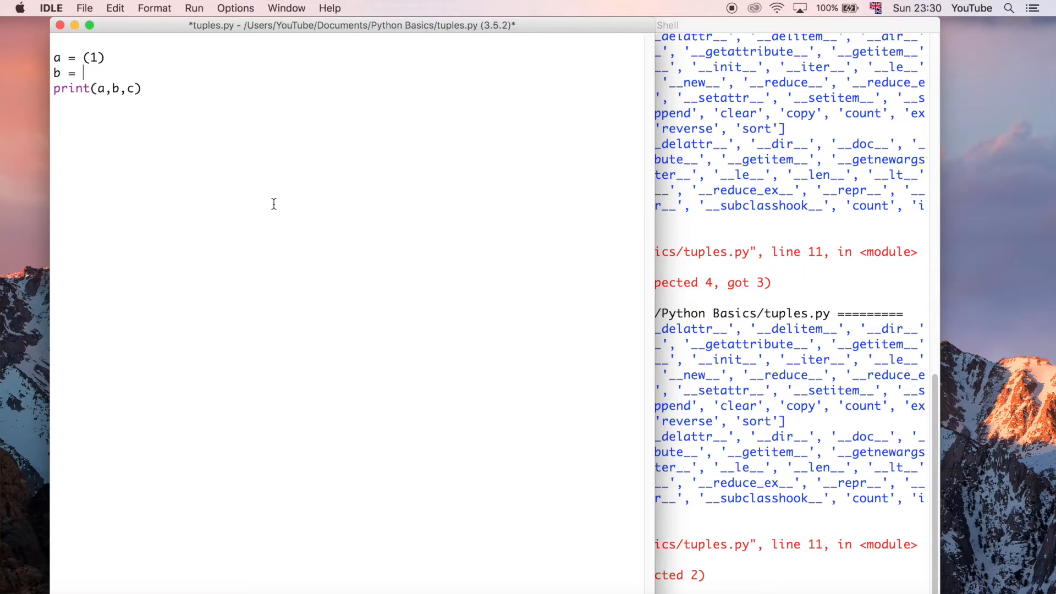
{"action": "type", "text": "(1,)"}
{"action": "type", "text": "c ="}
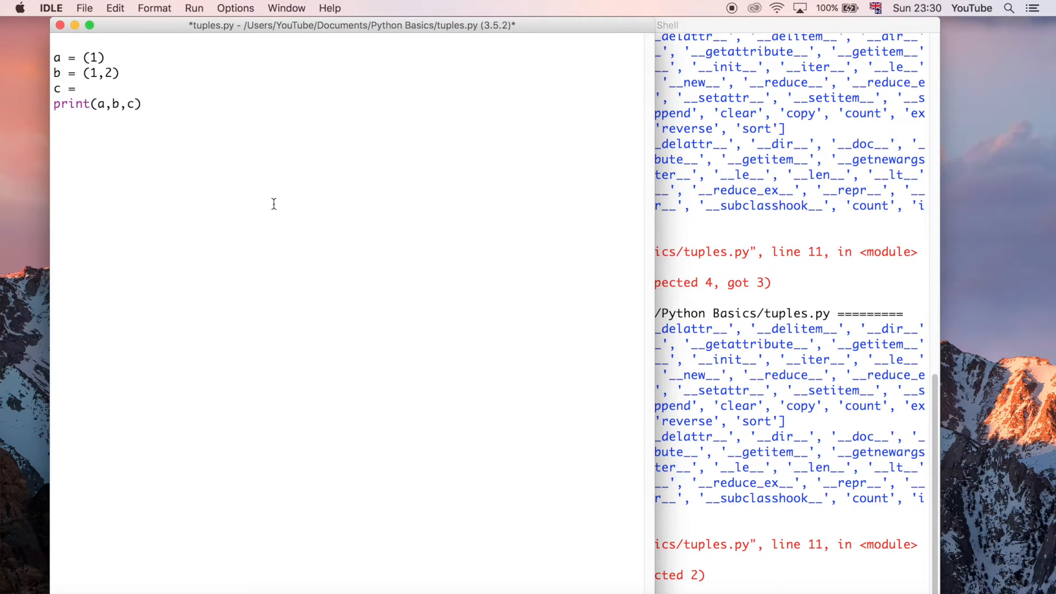
{"action": "type", "text": "(1,2,3)"}
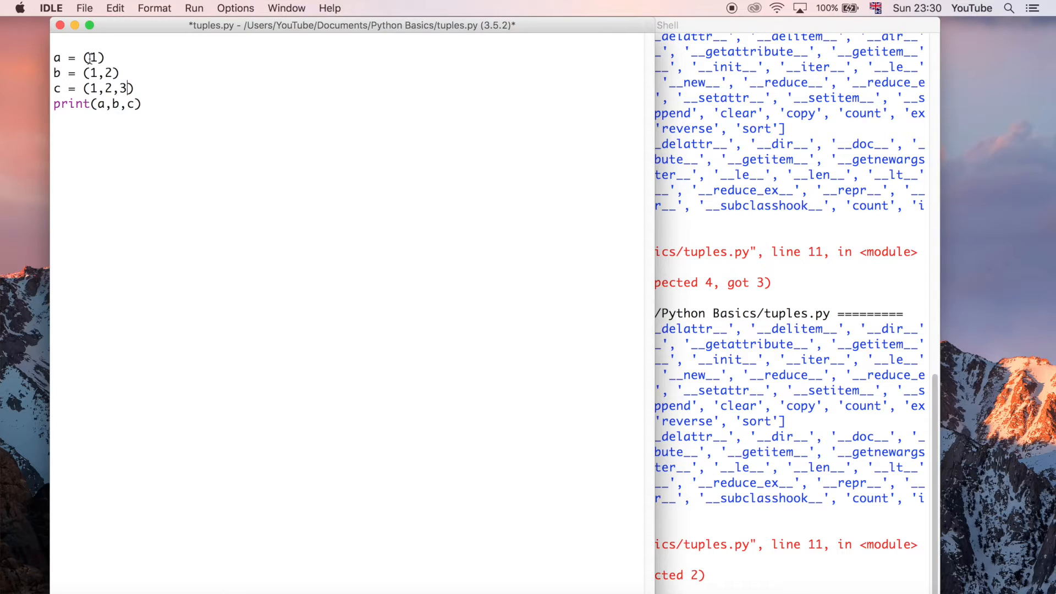
{"action": "mouse_move", "coordinate": [136, 75]}
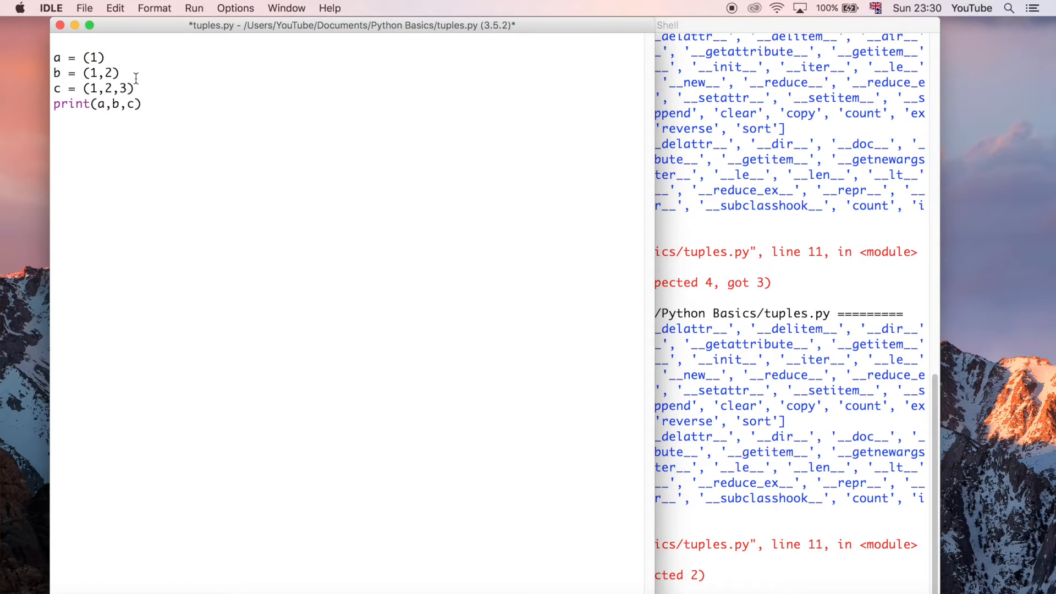
{"action": "key", "text": "cmd+s"}
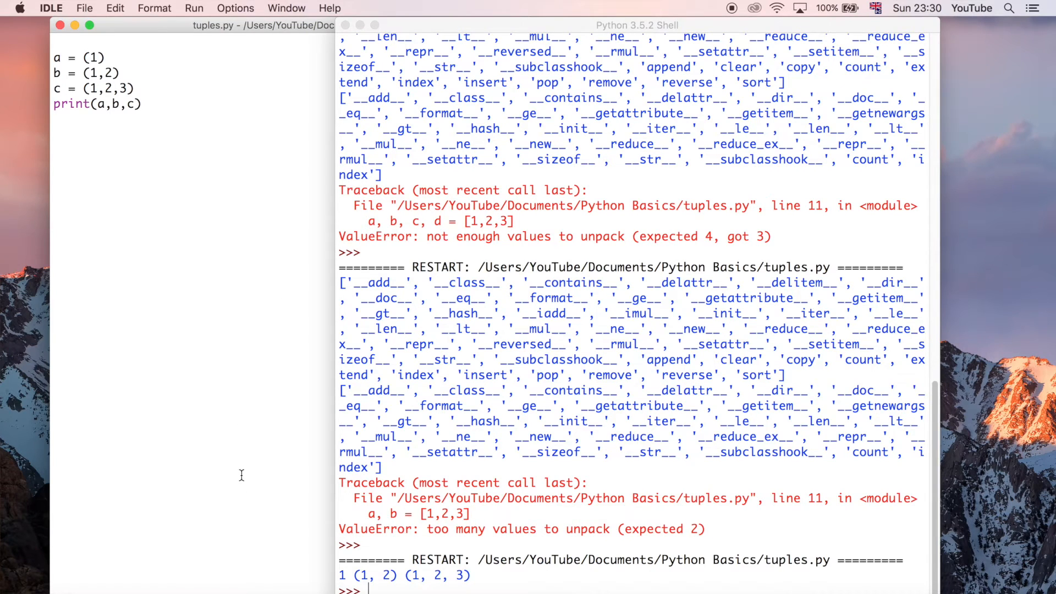
{"action": "mouse_move", "coordinate": [323, 589]}
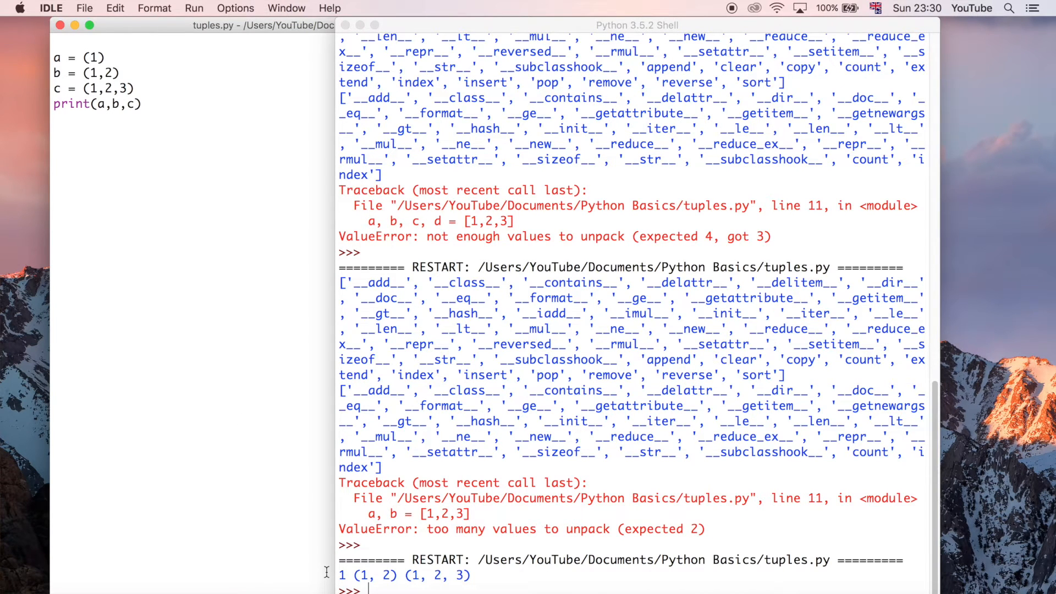
{"action": "mouse_move", "coordinate": [233, 295]}
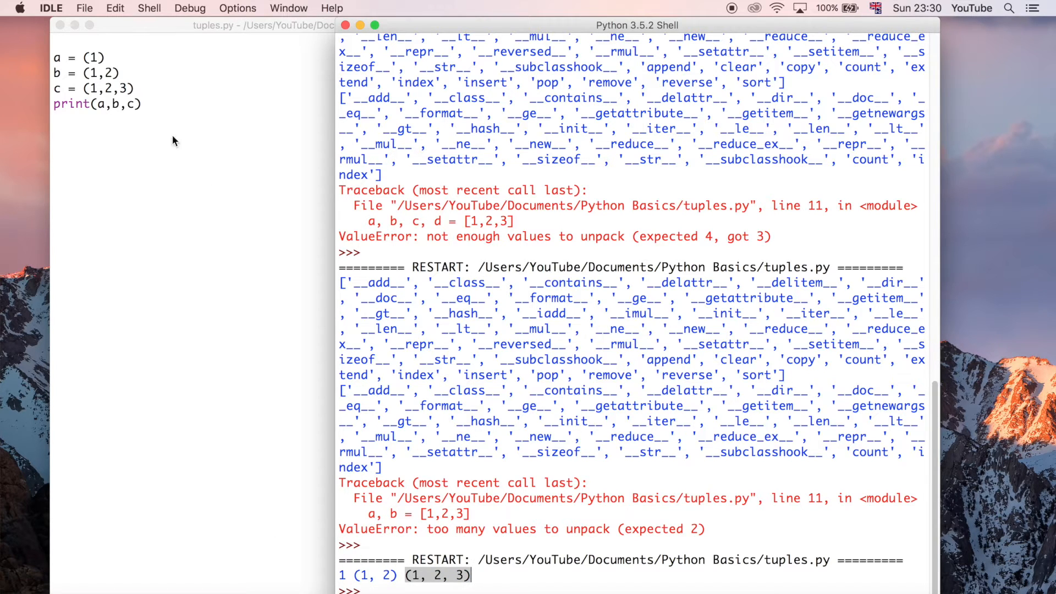
{"action": "mouse_move", "coordinate": [94, 65]}
{"action": "type", "text": ",2,3"}
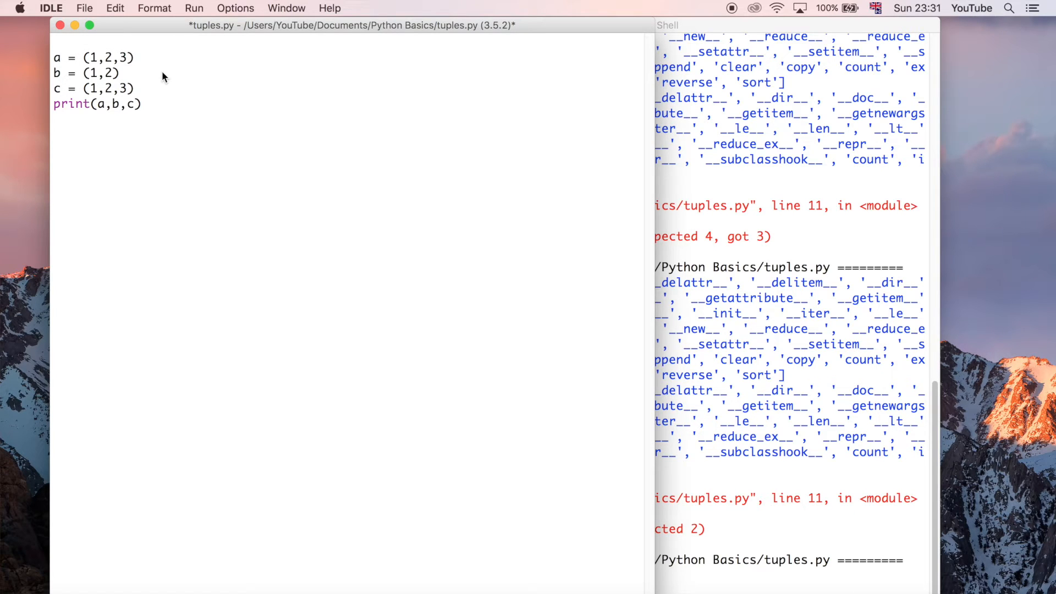
Try x,y,z names on the first line, then make it a = (1,) with a trailing comma.
{"action": "type", "text": ","}
{"action": "type", "text": "x"}
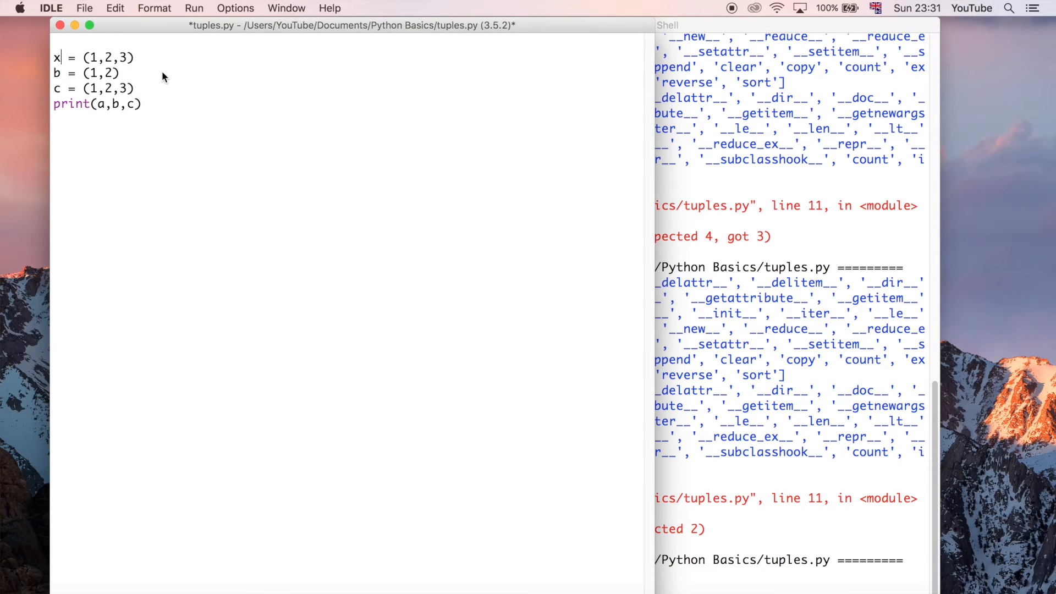
{"action": "type", "text": ",y"}
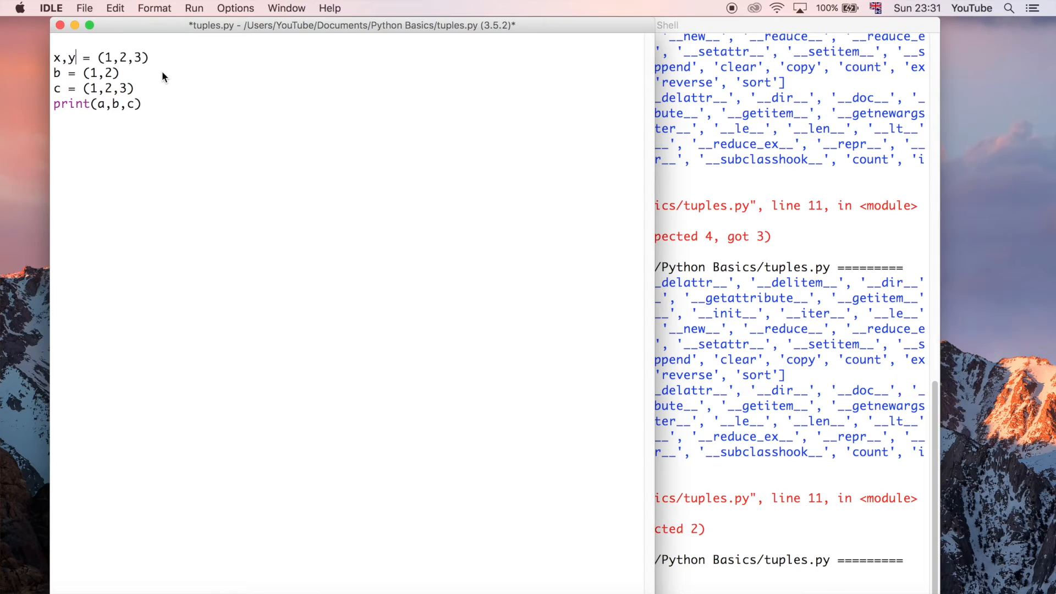
{"action": "type", "text": ",z"}
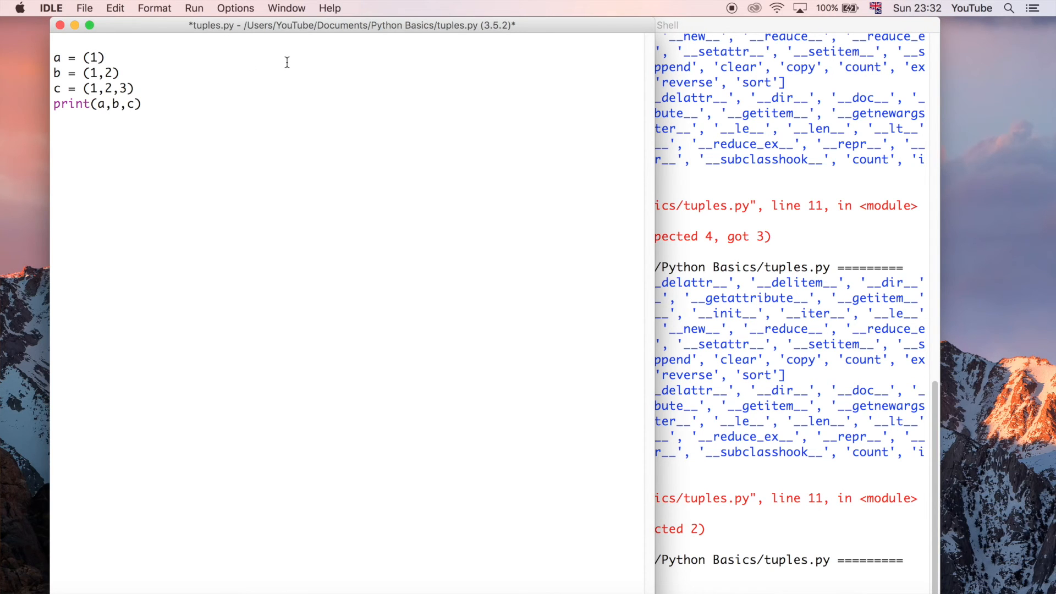
{"action": "type", "text": ","}
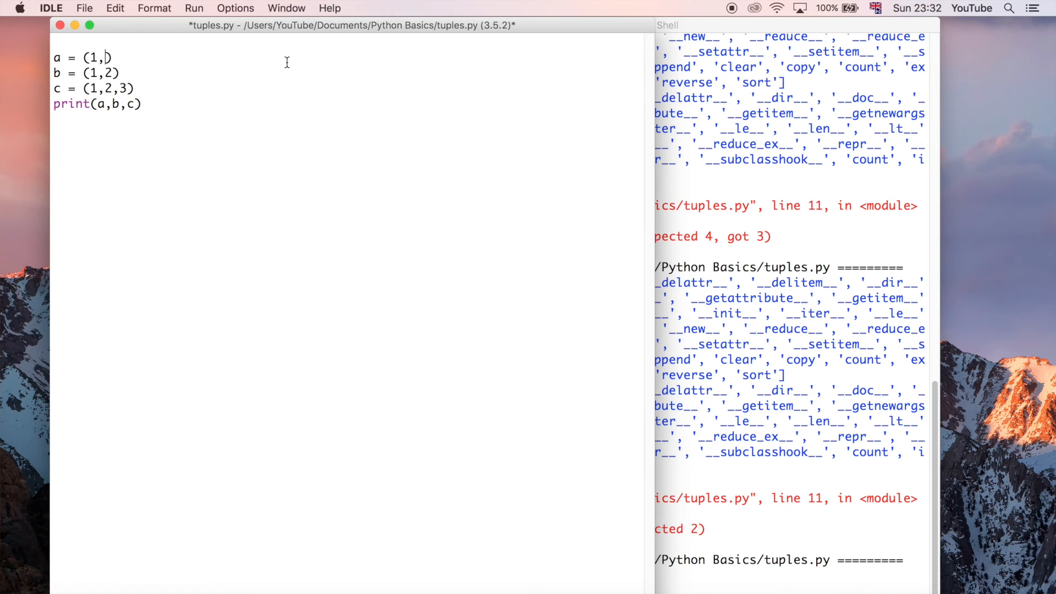